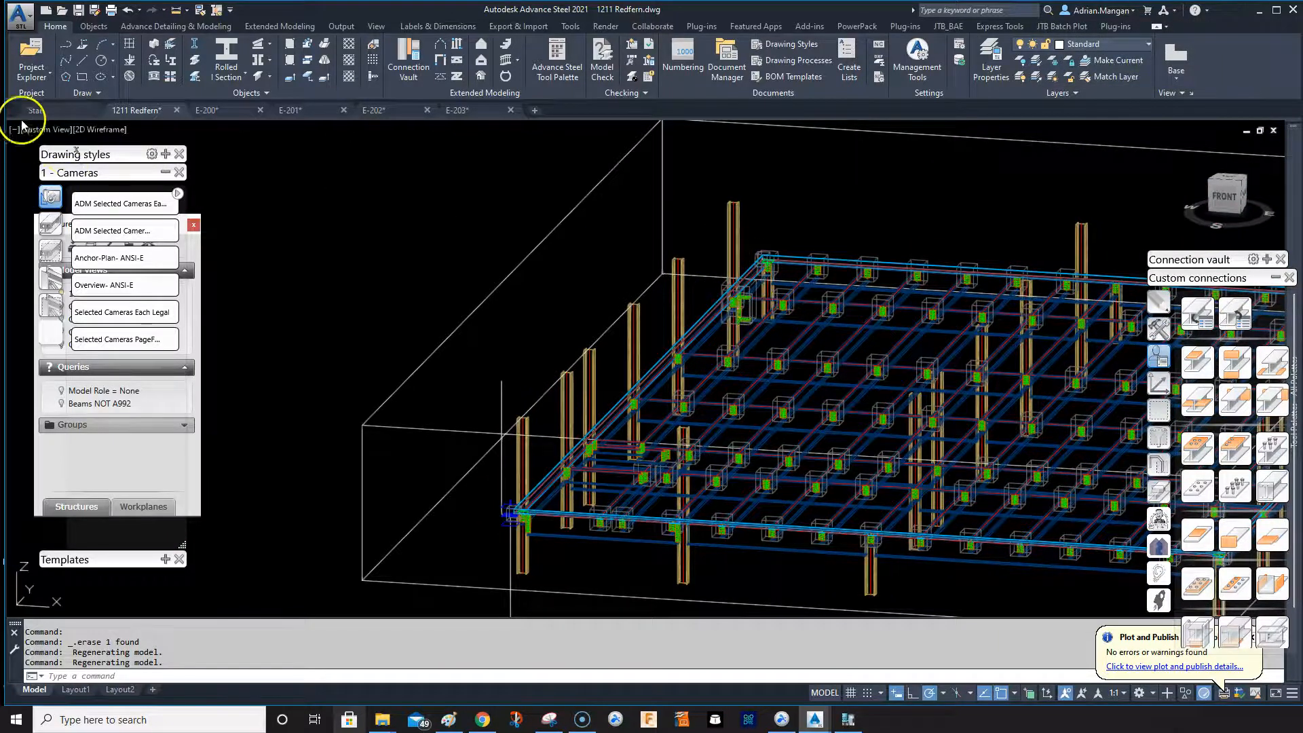
# Step: Switch the model's visual style from wireframe to Shaded and zoom in on the framing
pyautogui.click(93, 130)
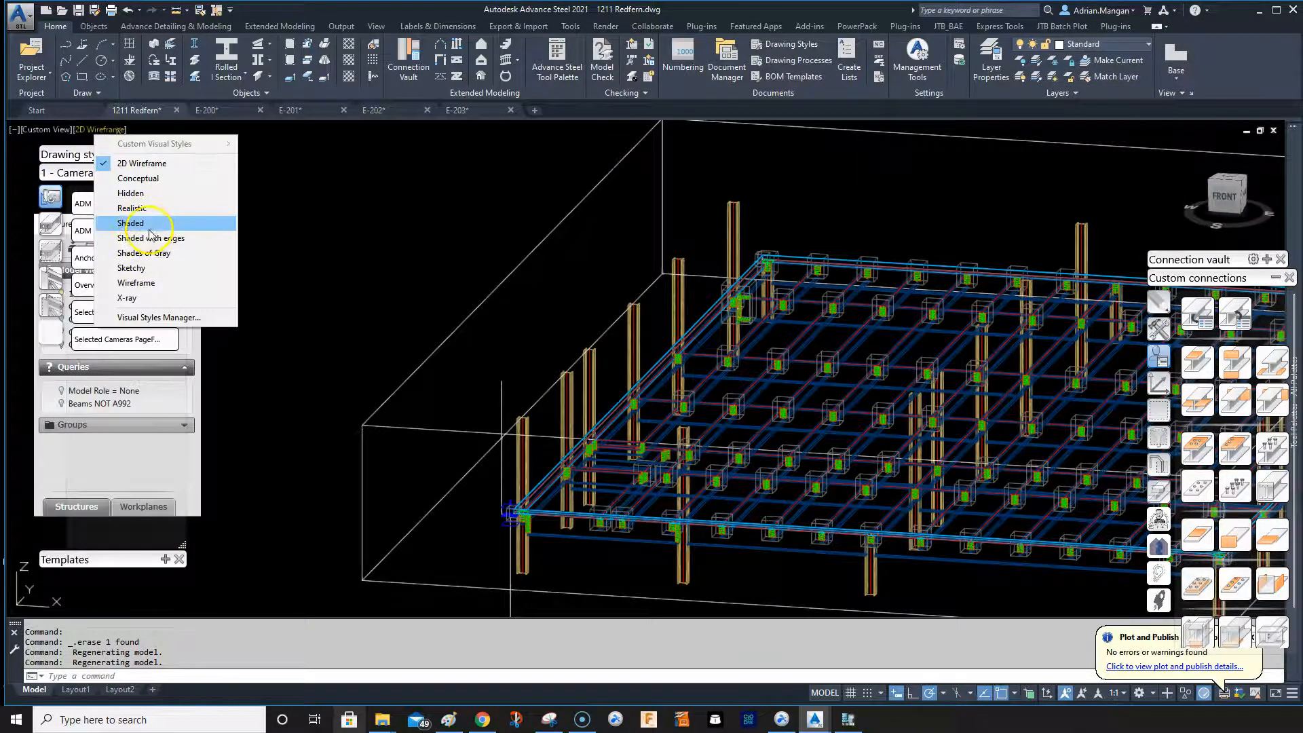
pyautogui.click(131, 222)
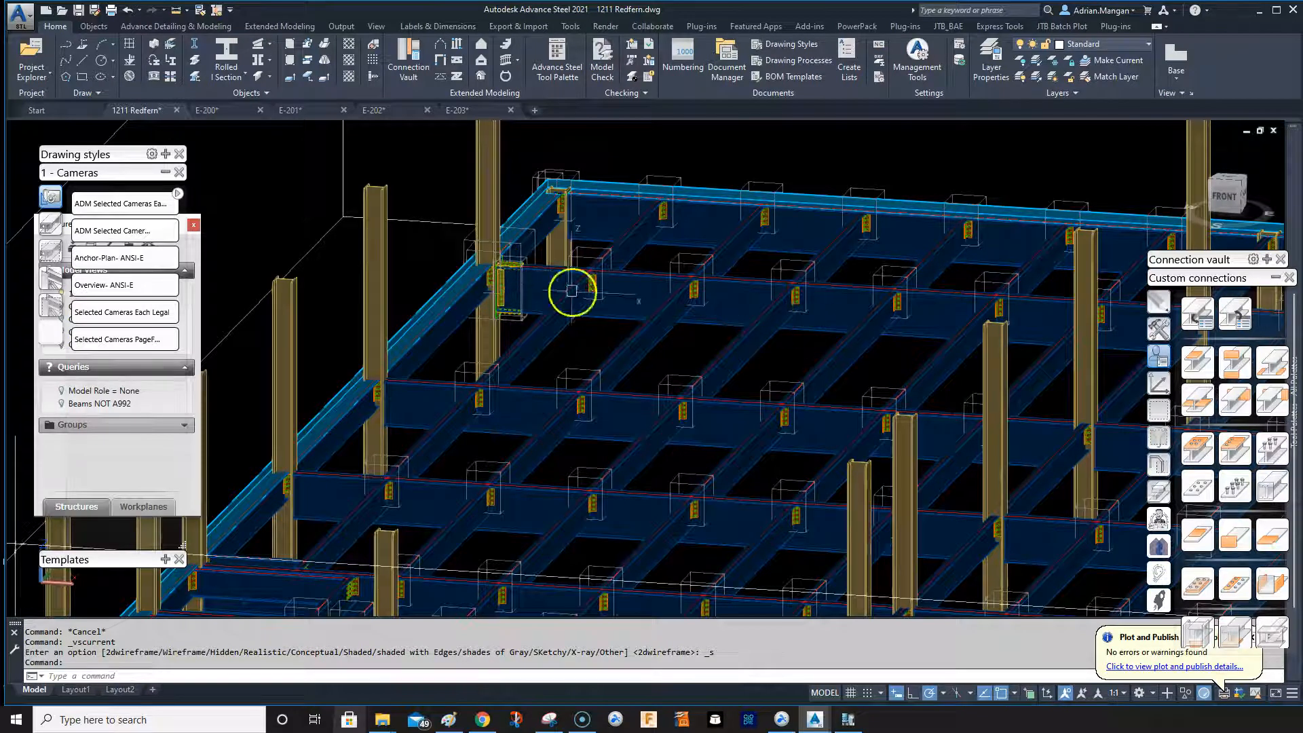
pyautogui.moveTo(1176, 344)
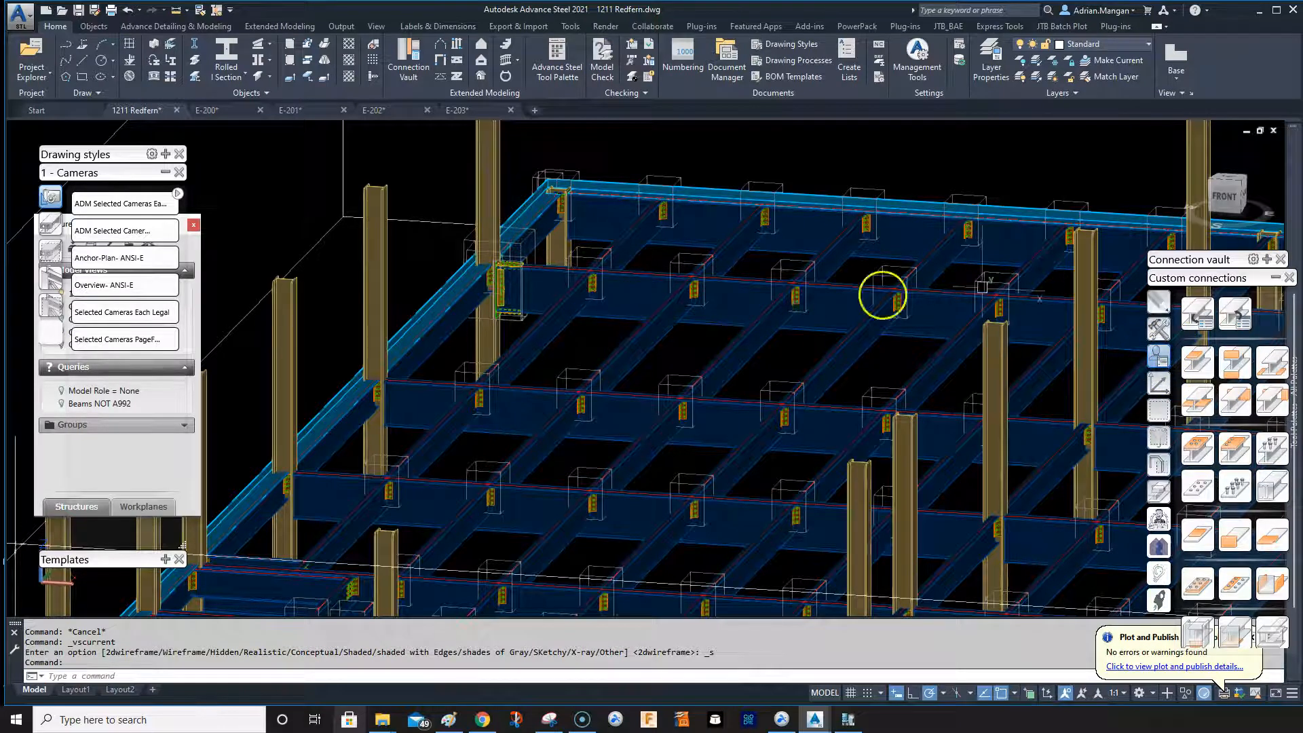
pyautogui.scroll(3)
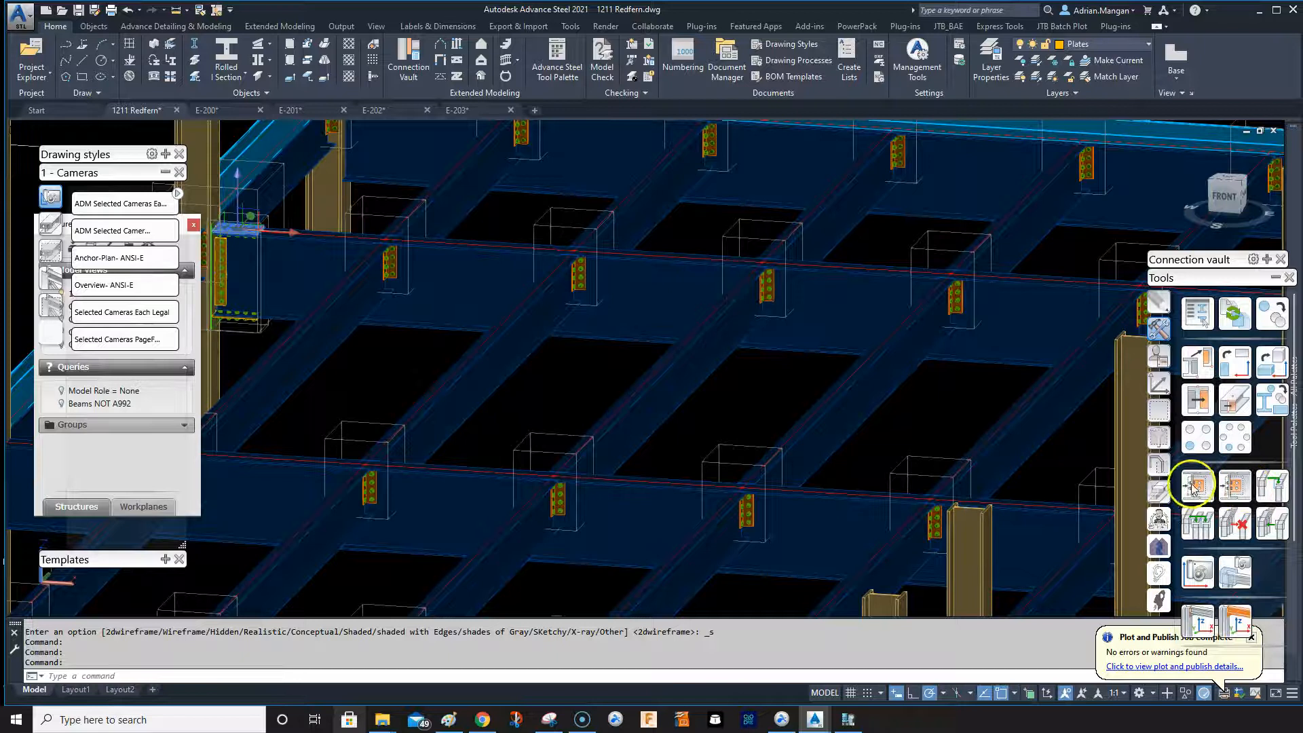
# Step: Transfer the moment connection to another joint, picking the column as main beam, then the beam
pyautogui.click(1191, 484)
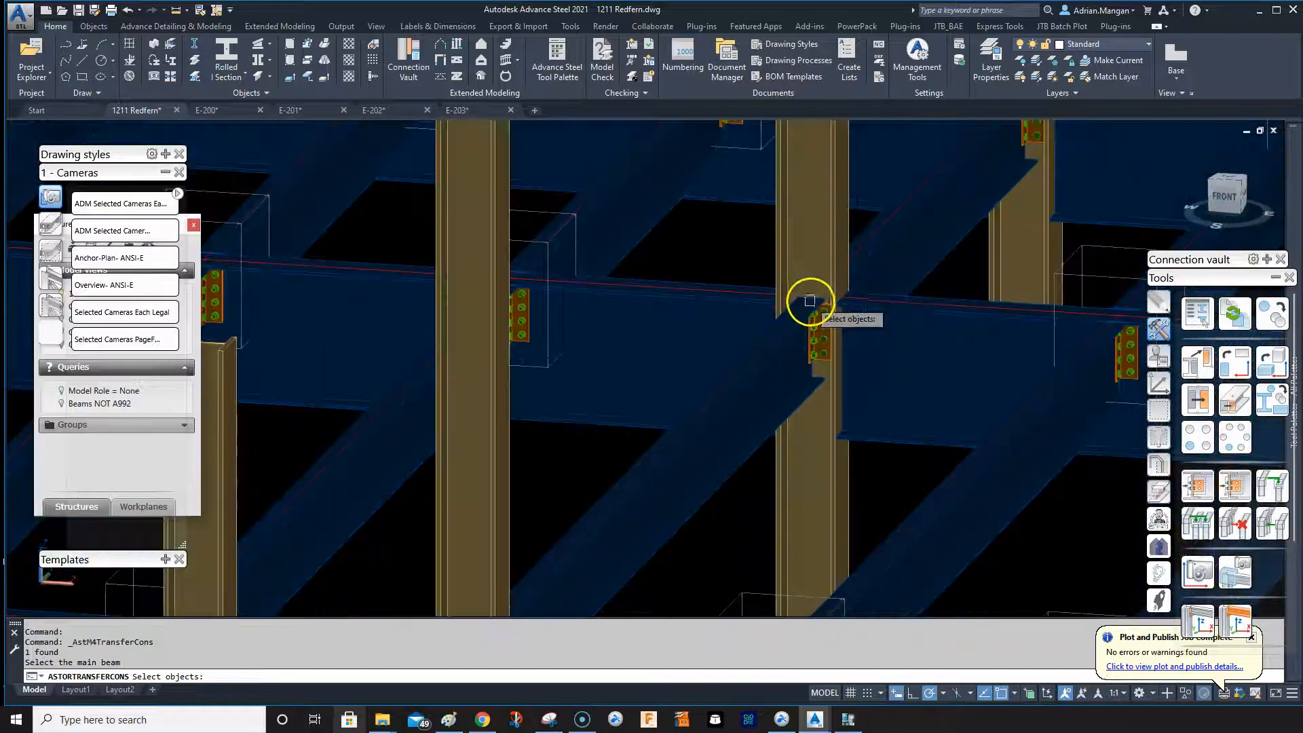
pyautogui.click(810, 301)
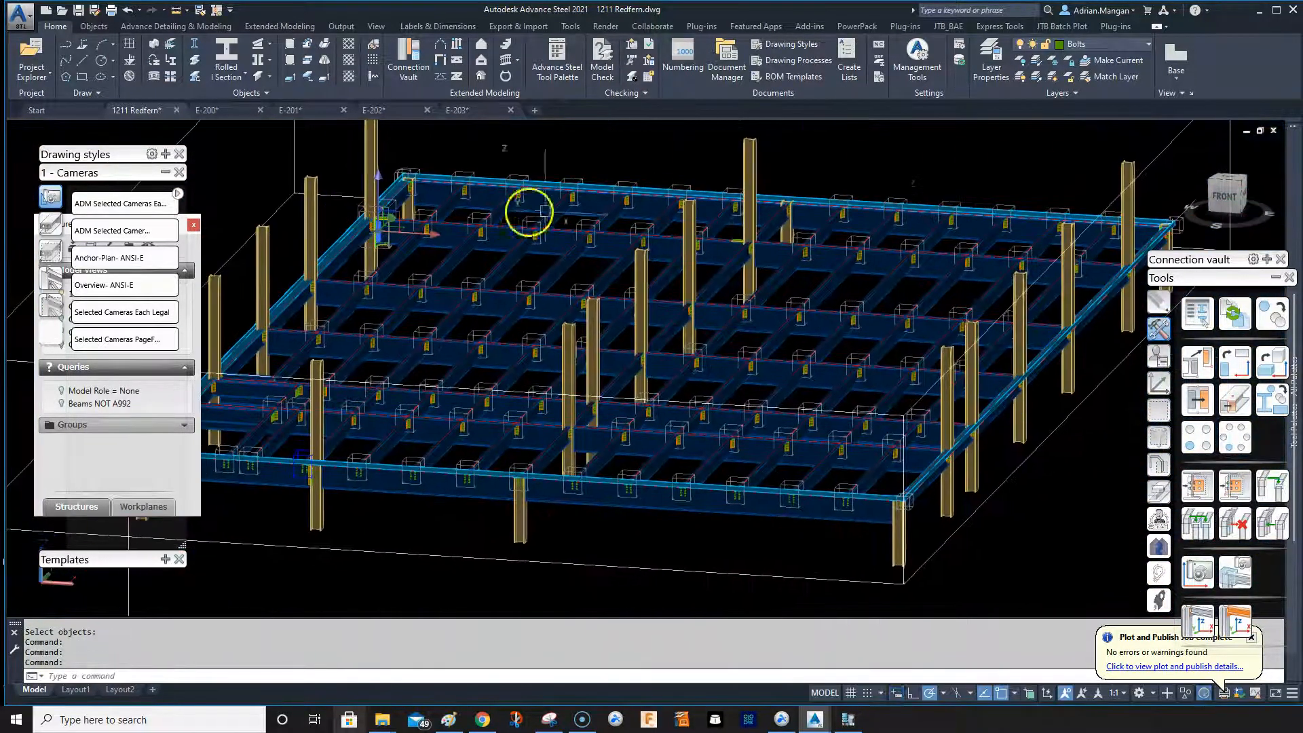
pyautogui.scroll(3)
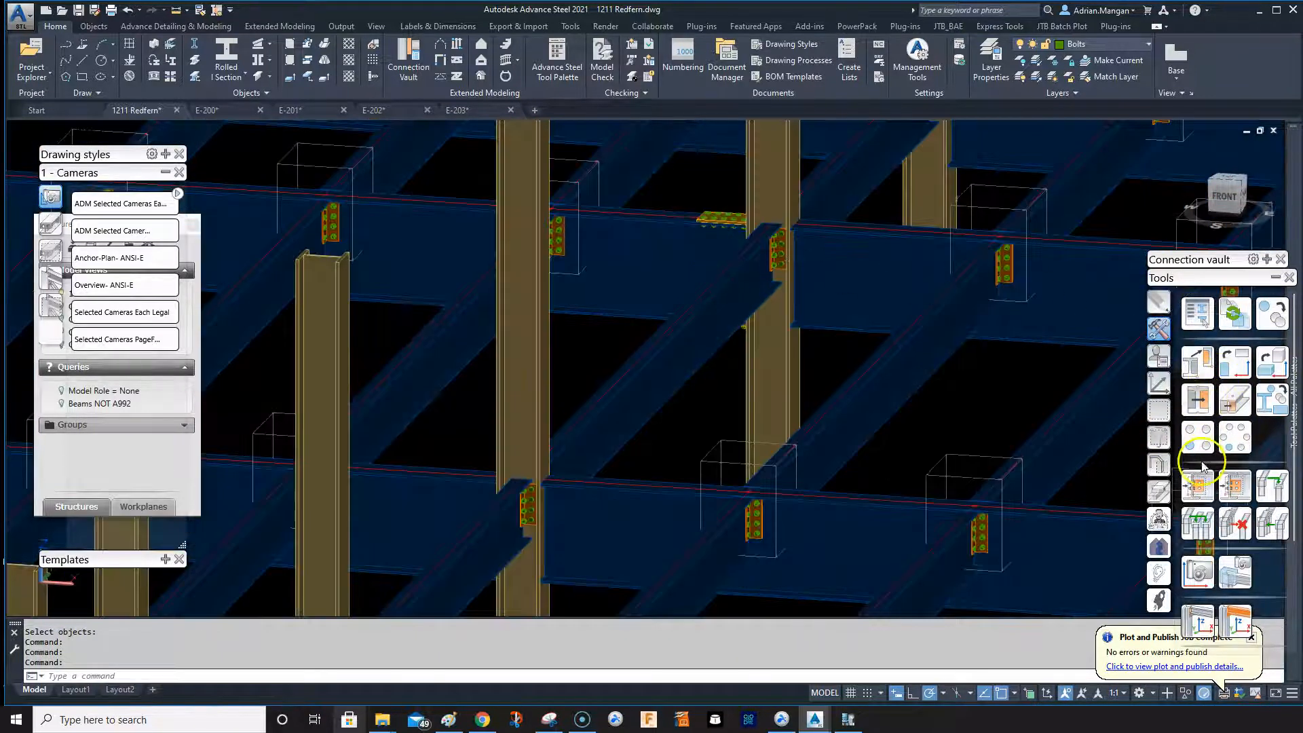
pyautogui.click(681, 293)
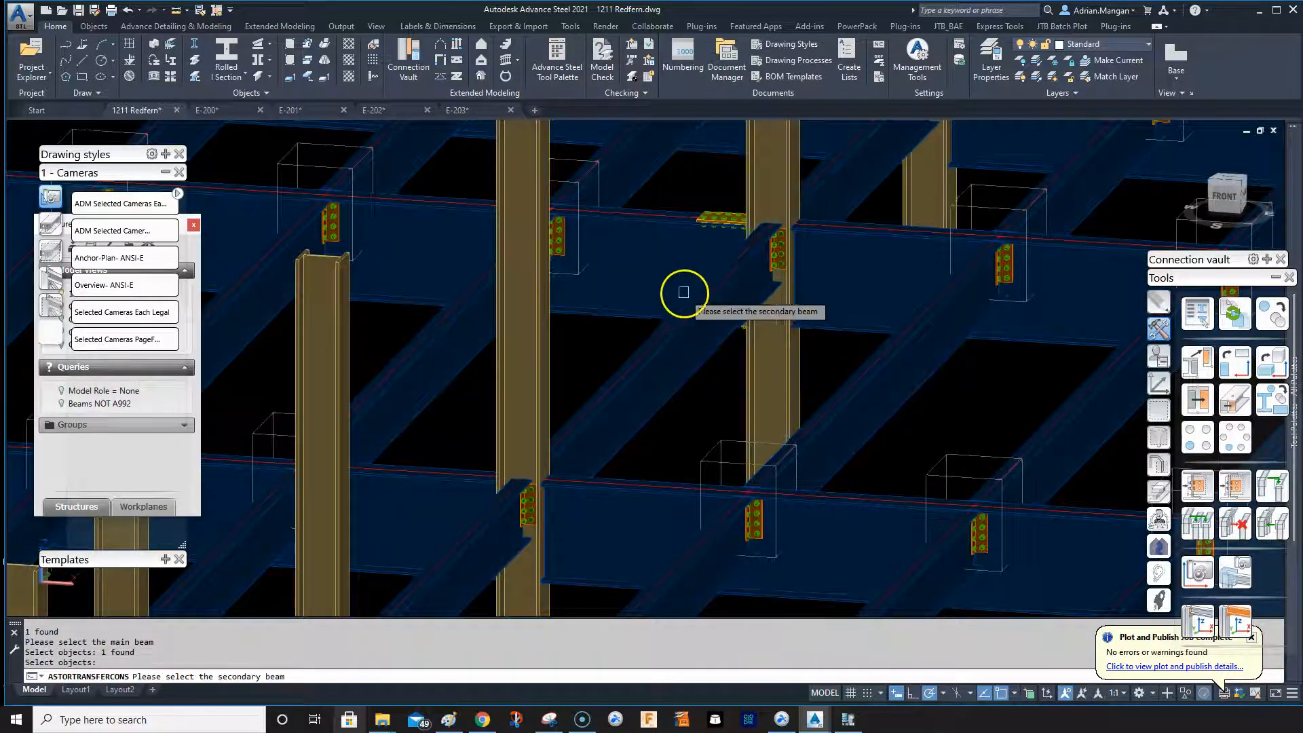
pyautogui.click(682, 293)
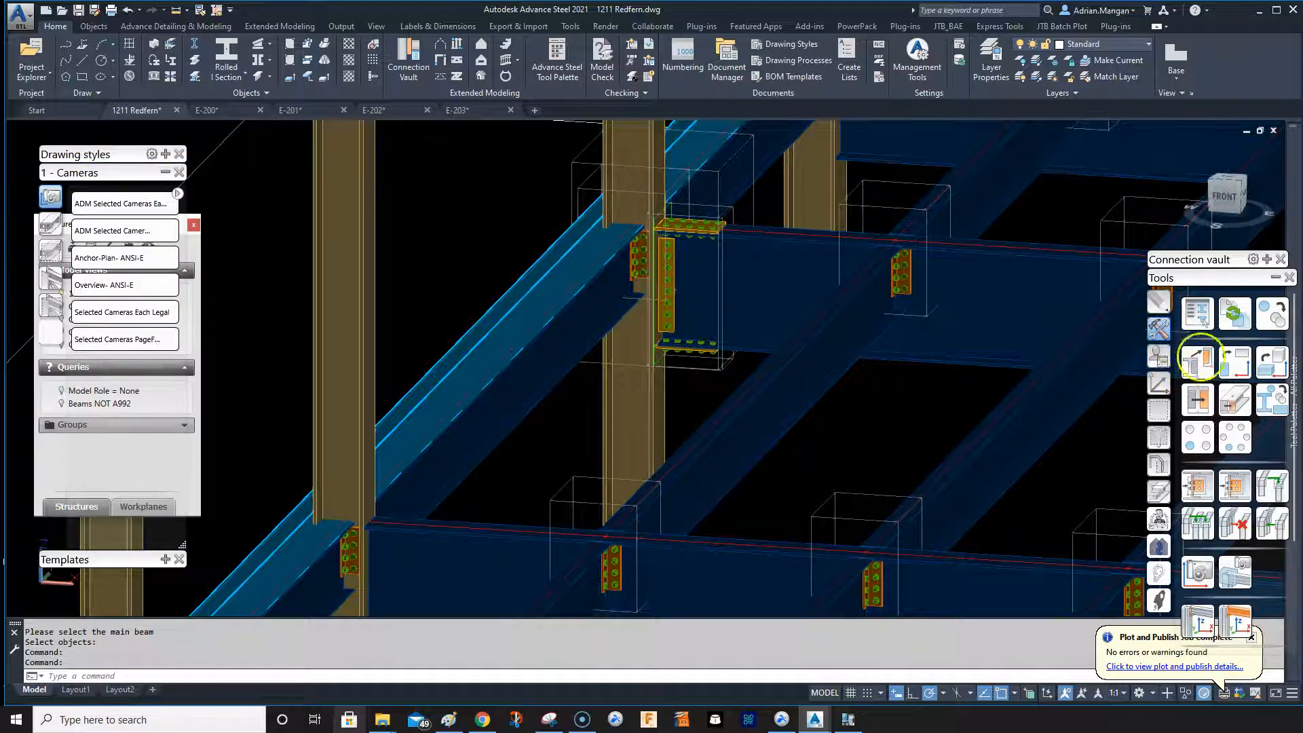
# Step: Create a new 2-beams connection template named Moment Right1
pyautogui.click(1158, 354)
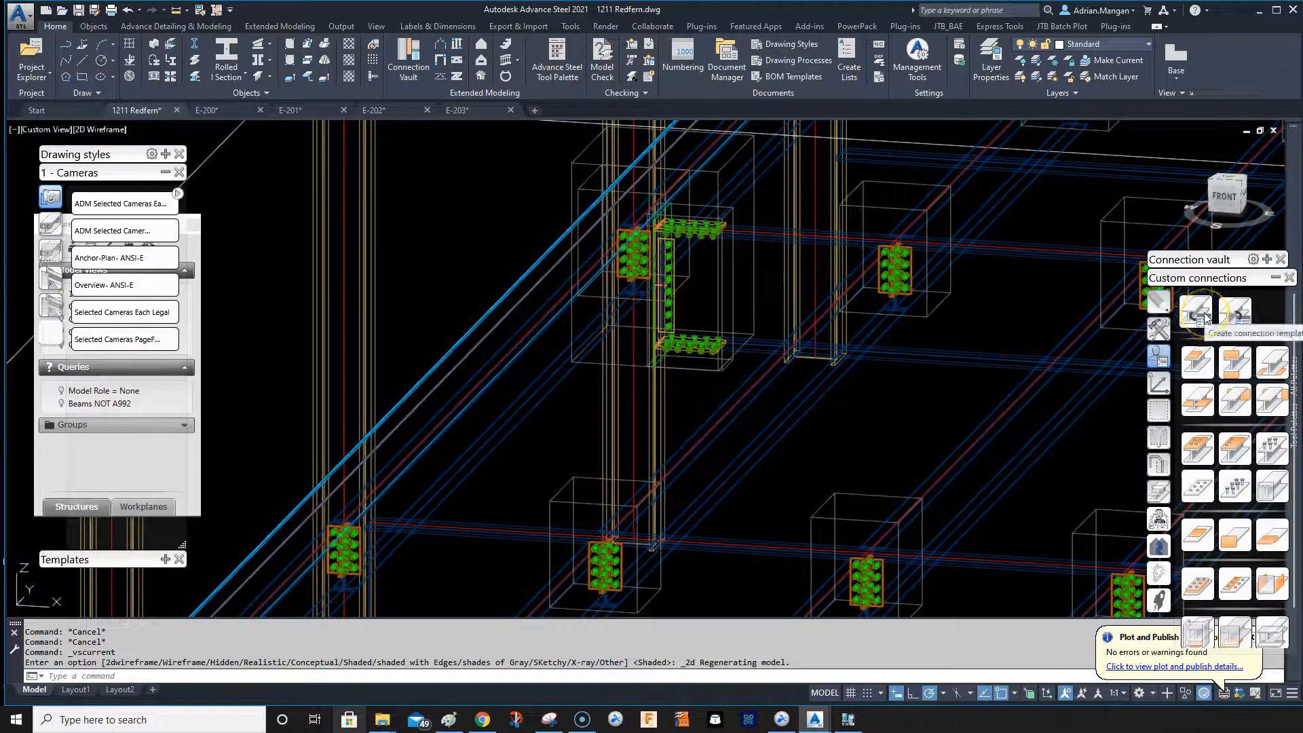
pyautogui.click(1195, 311)
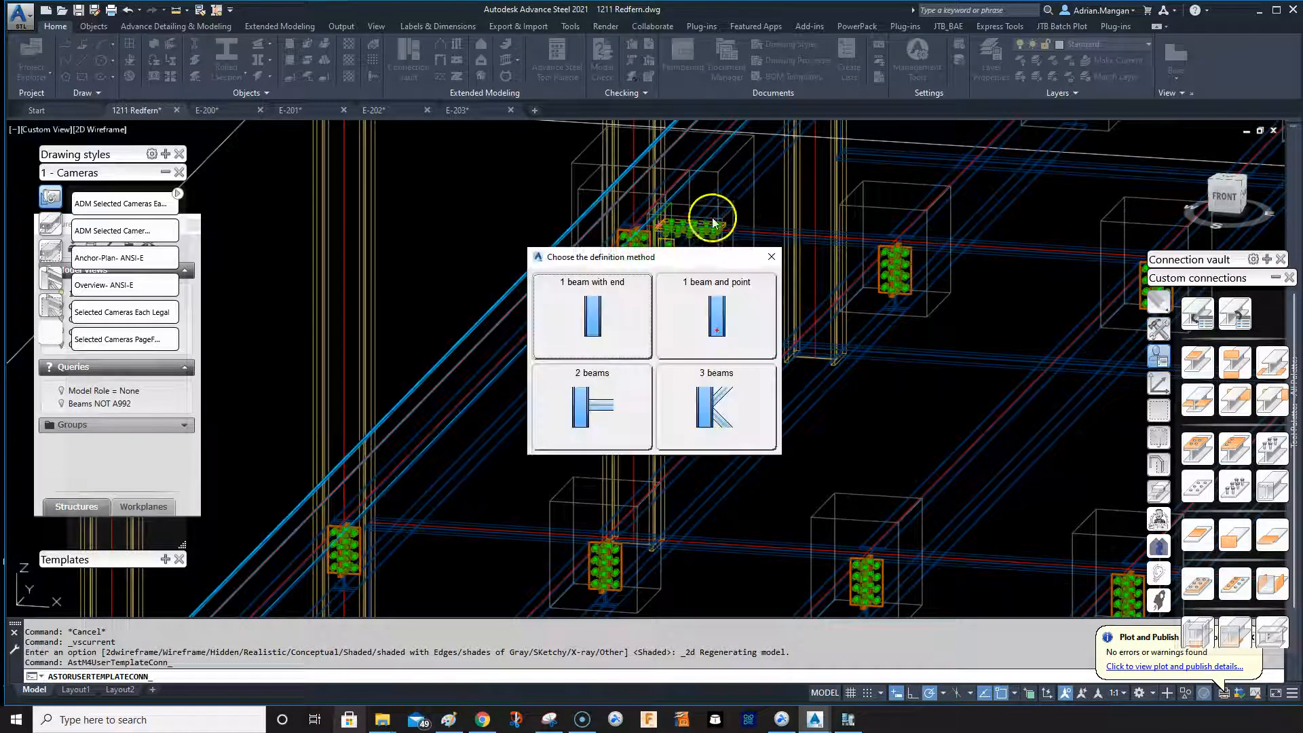
pyautogui.click(592, 317)
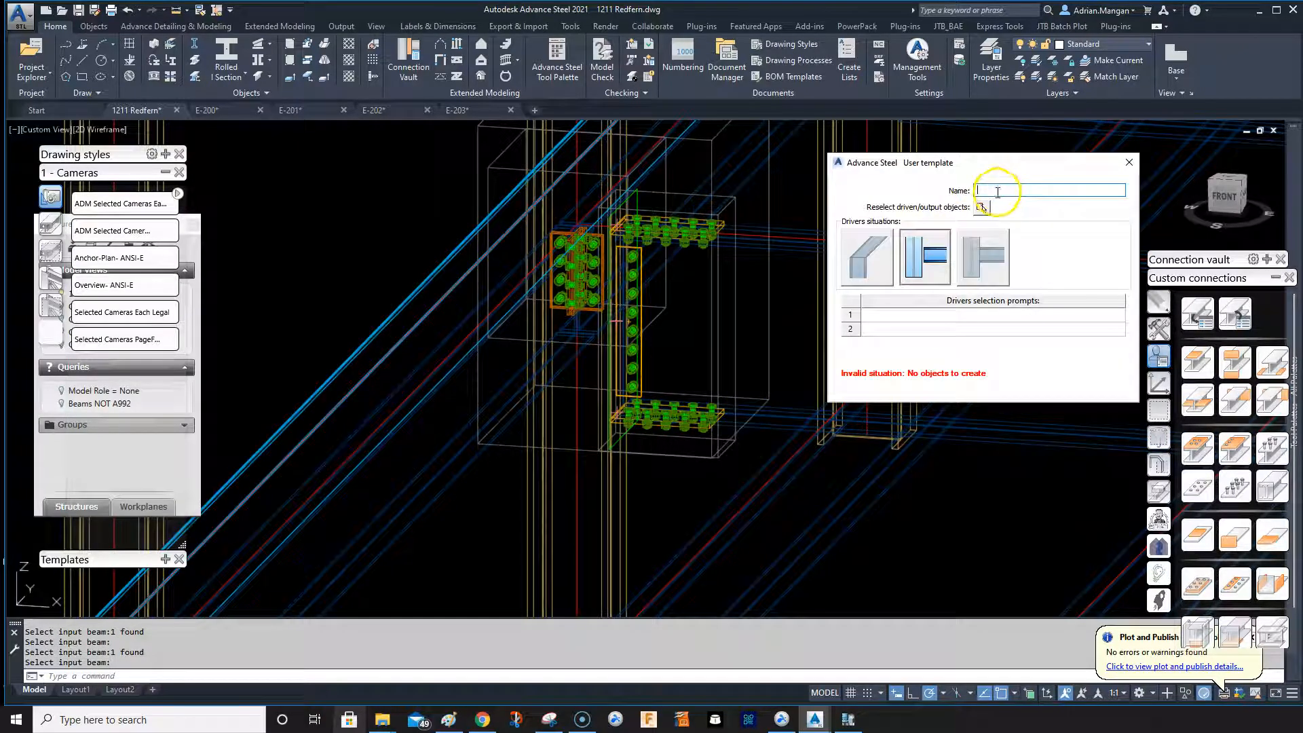
pyautogui.write('Moment 1')
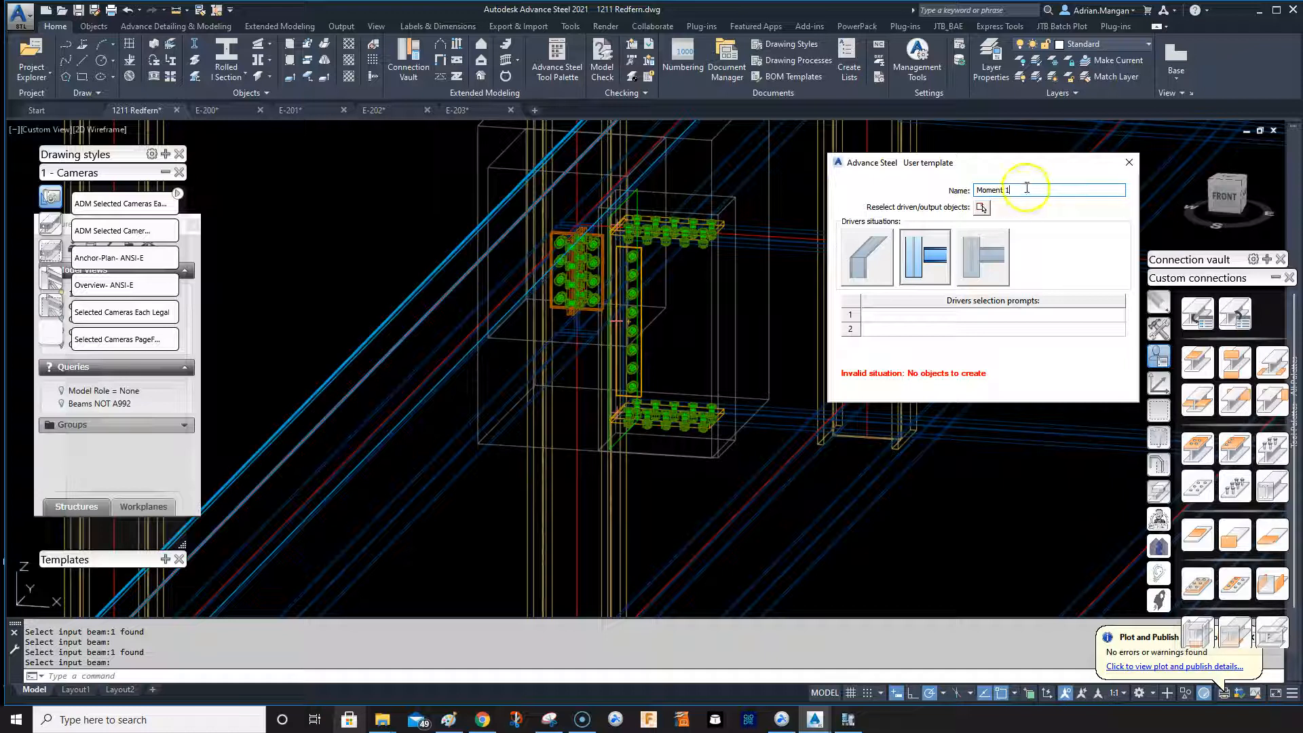
pyautogui.press('Backspace')
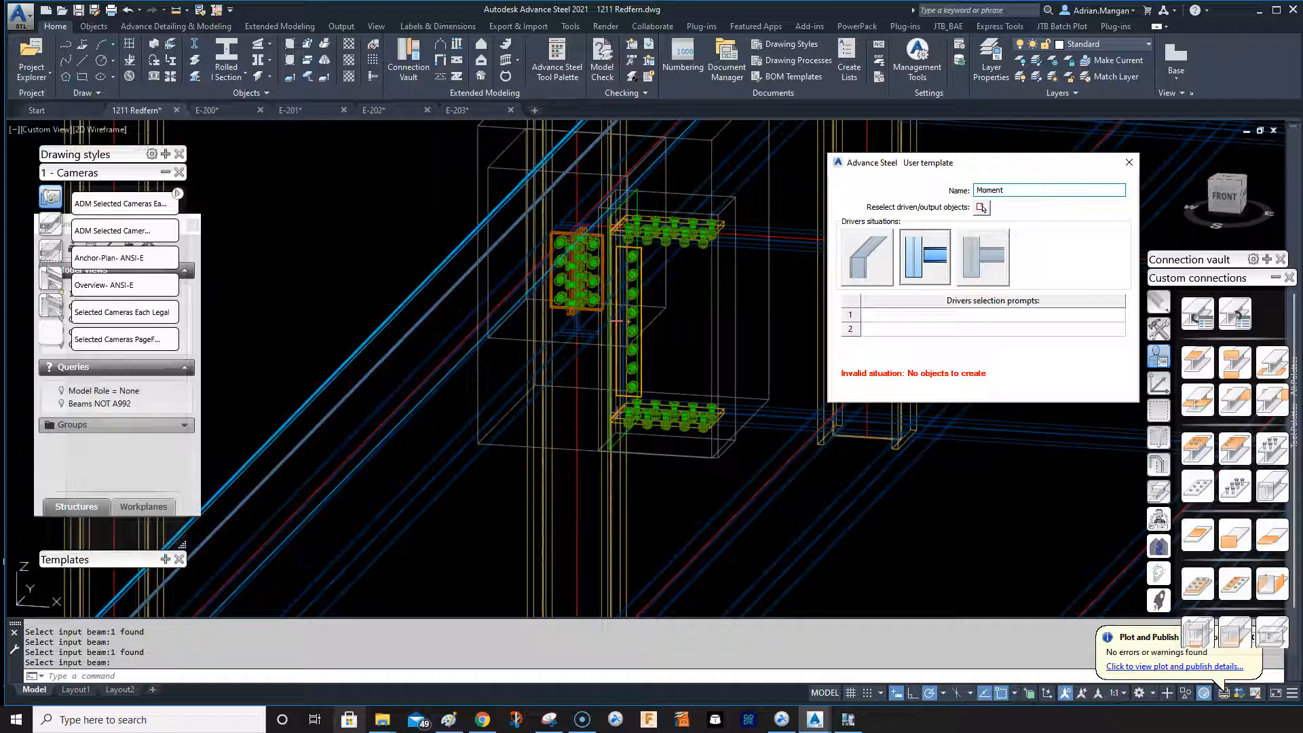
pyautogui.write('Right1')
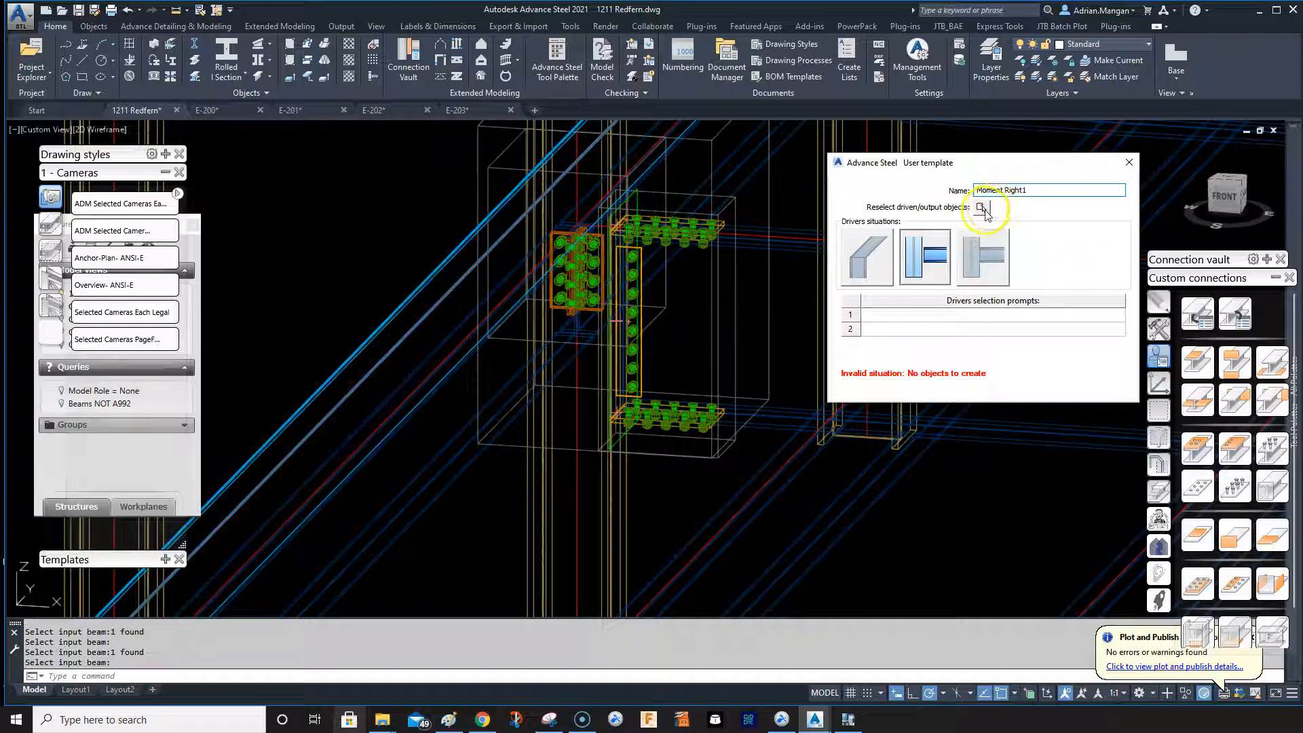
pyautogui.click(983, 210)
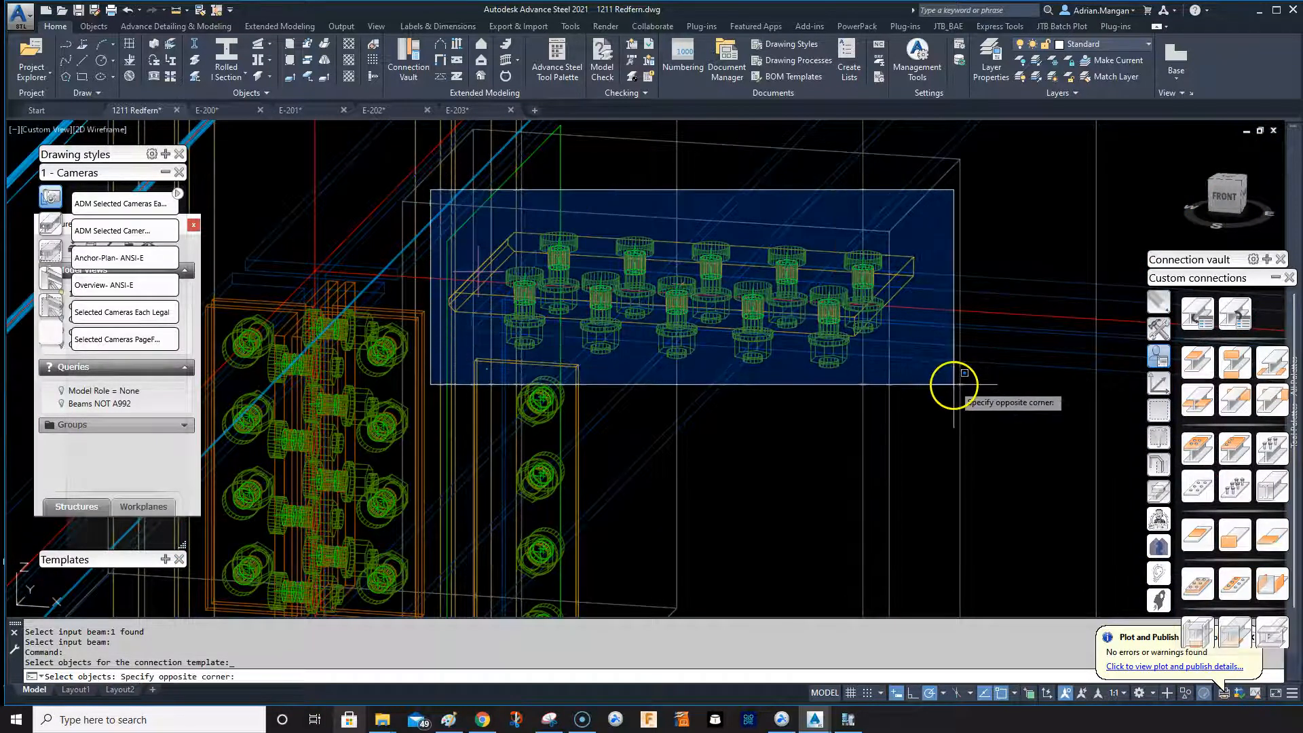
# Step: Window-select the flange plates, end plate and bolts as the template's output objects
pyautogui.click(953, 385)
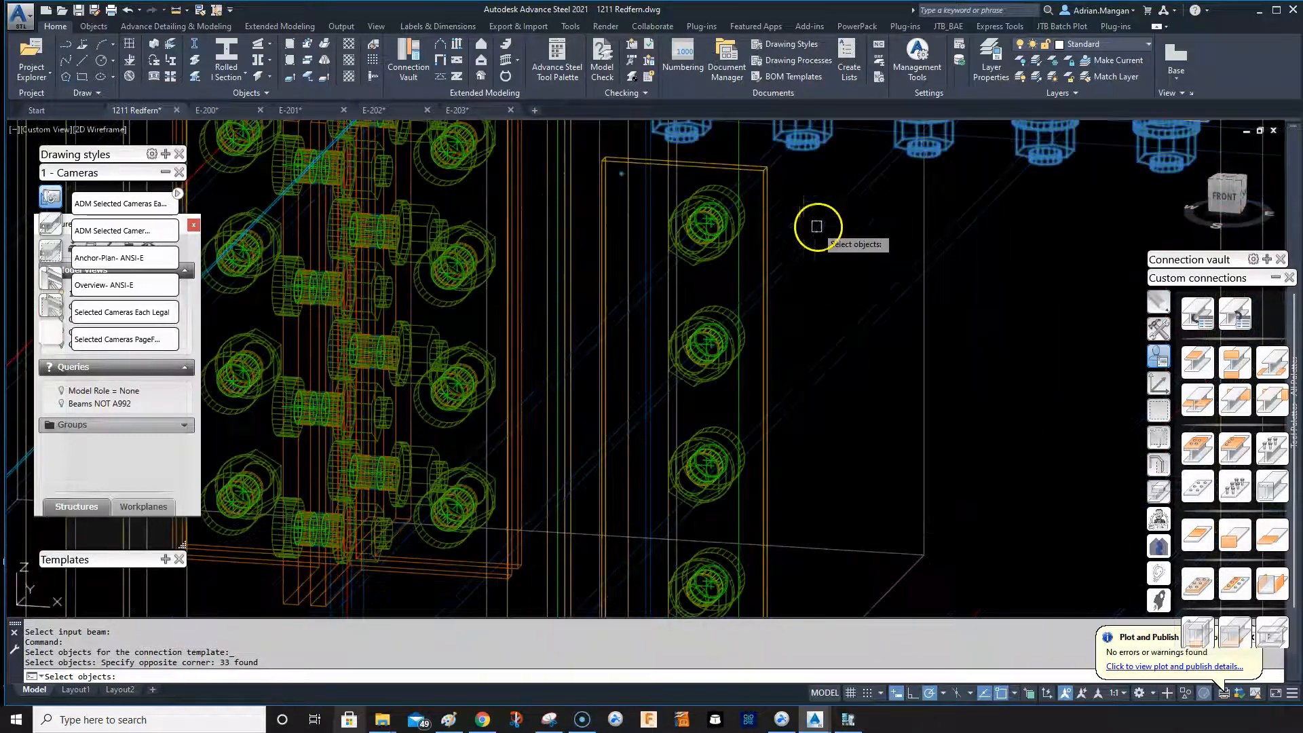
pyautogui.click(748, 230)
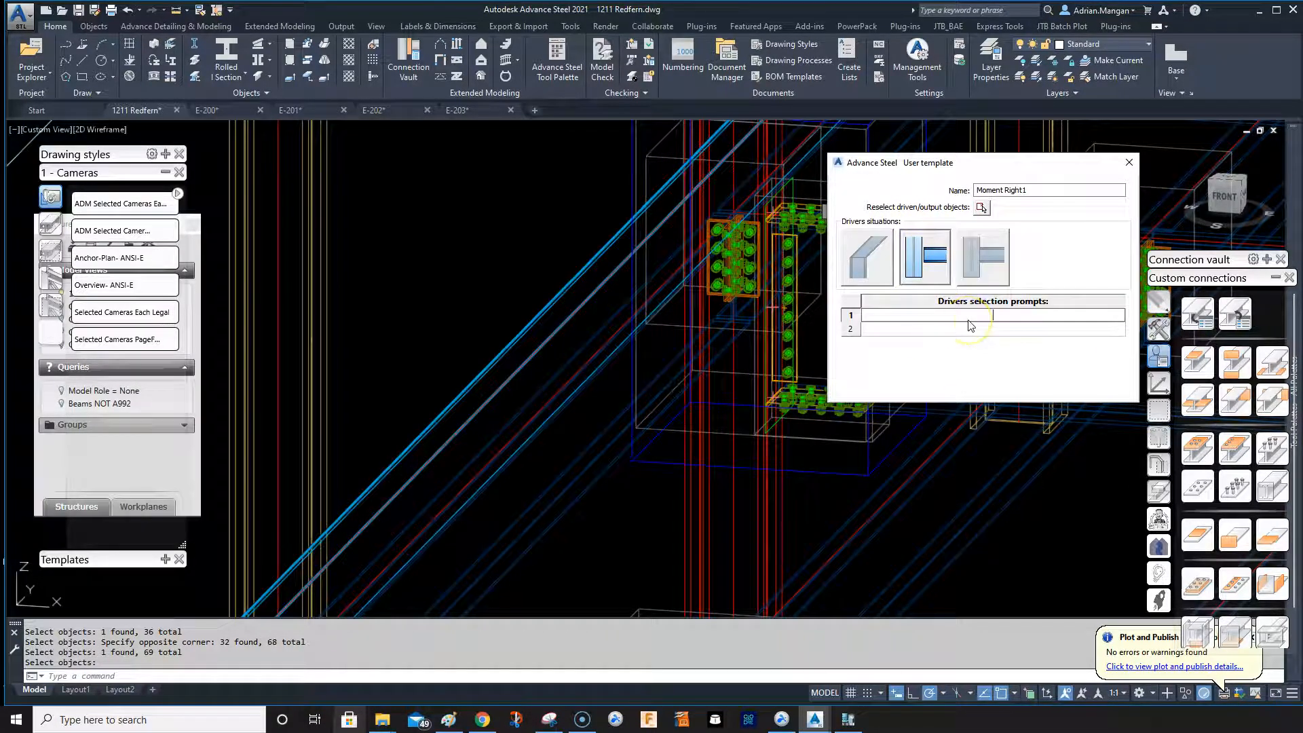
# Step: Enter Column and Beam as the two driver selection prompts and close the User template dialog
pyautogui.write('Column')
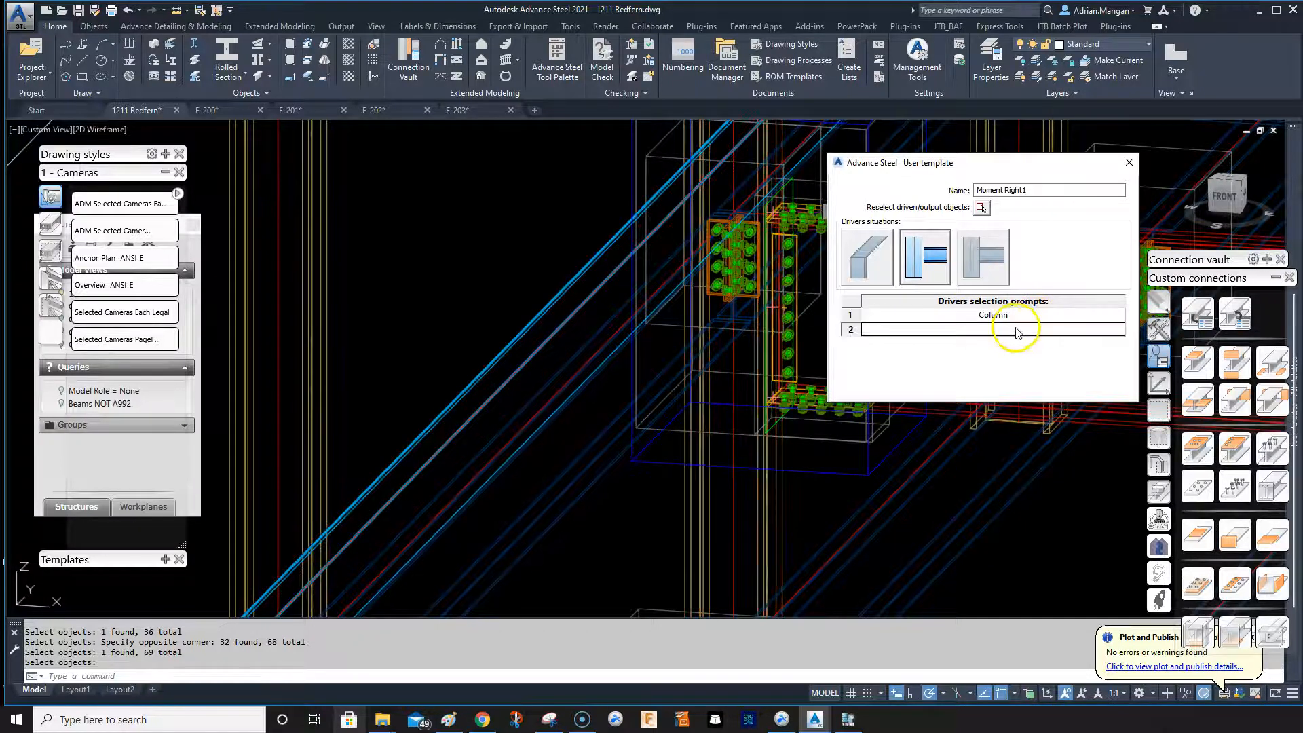
pyautogui.moveTo(1026, 170)
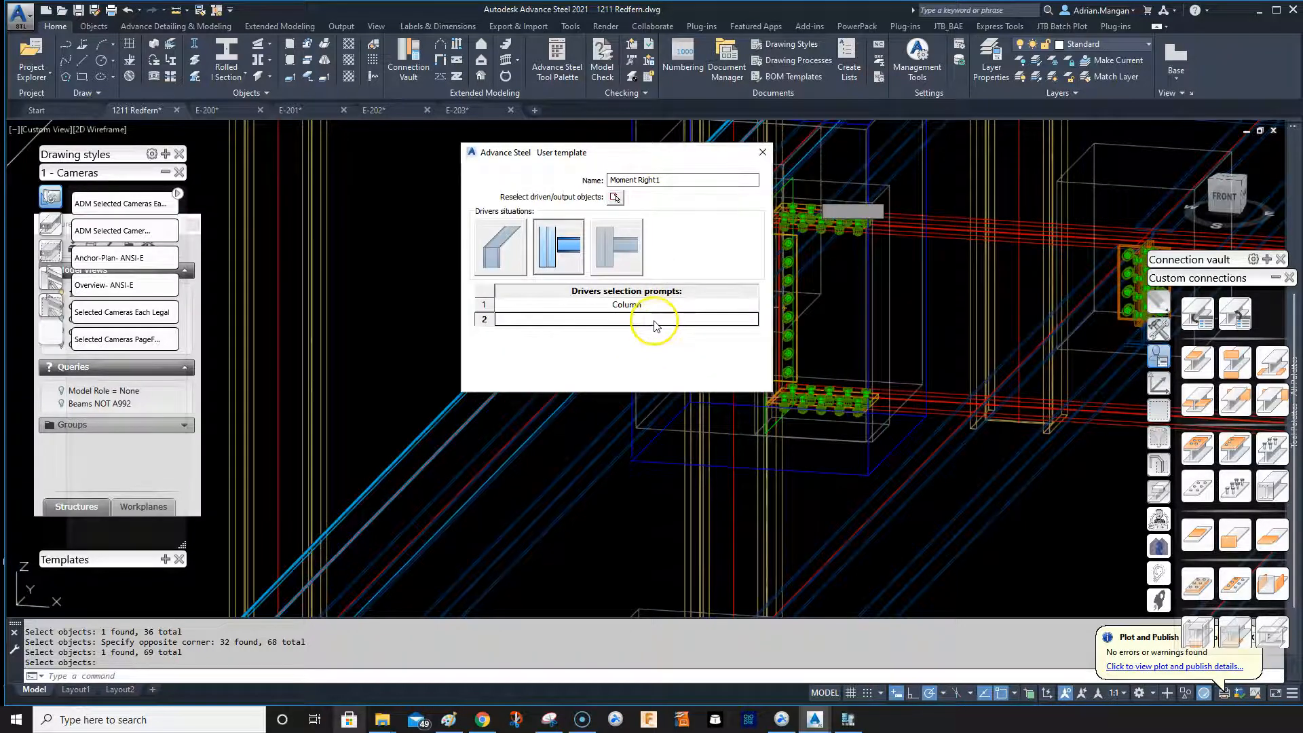
pyautogui.write('Beam')
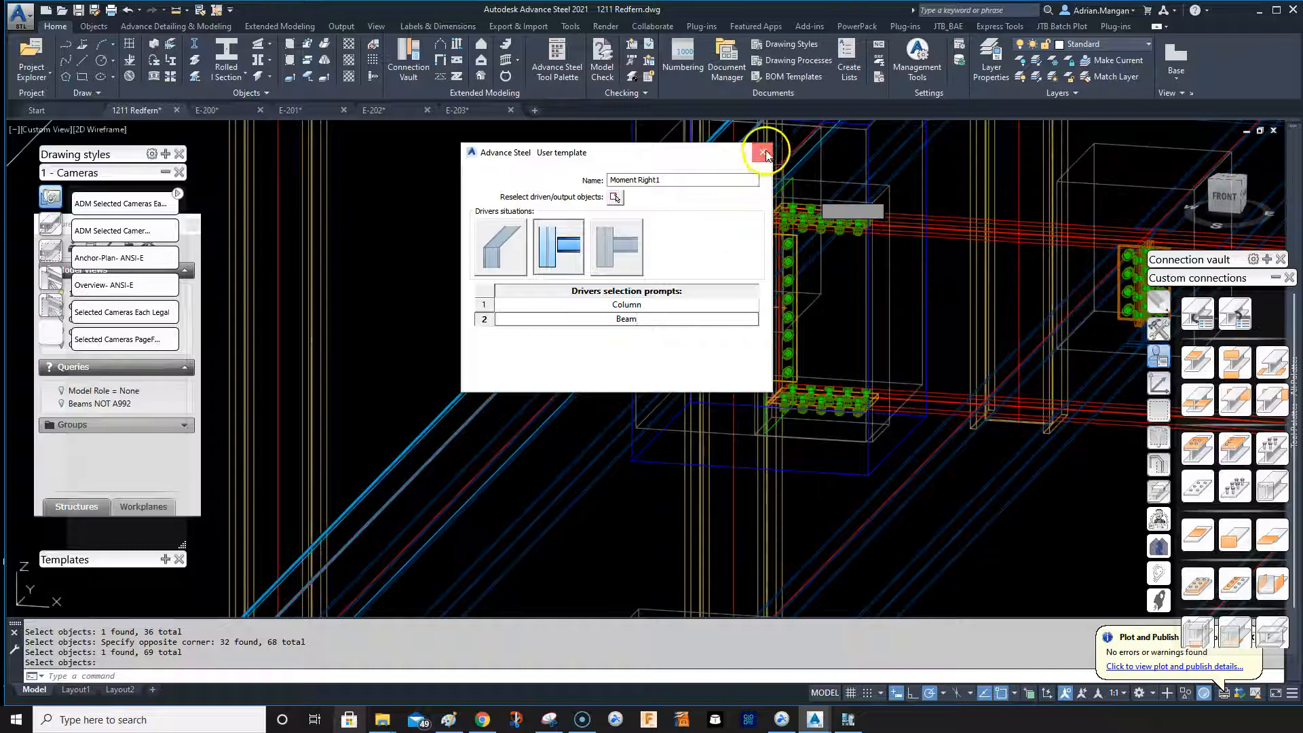
pyautogui.click(759, 153)
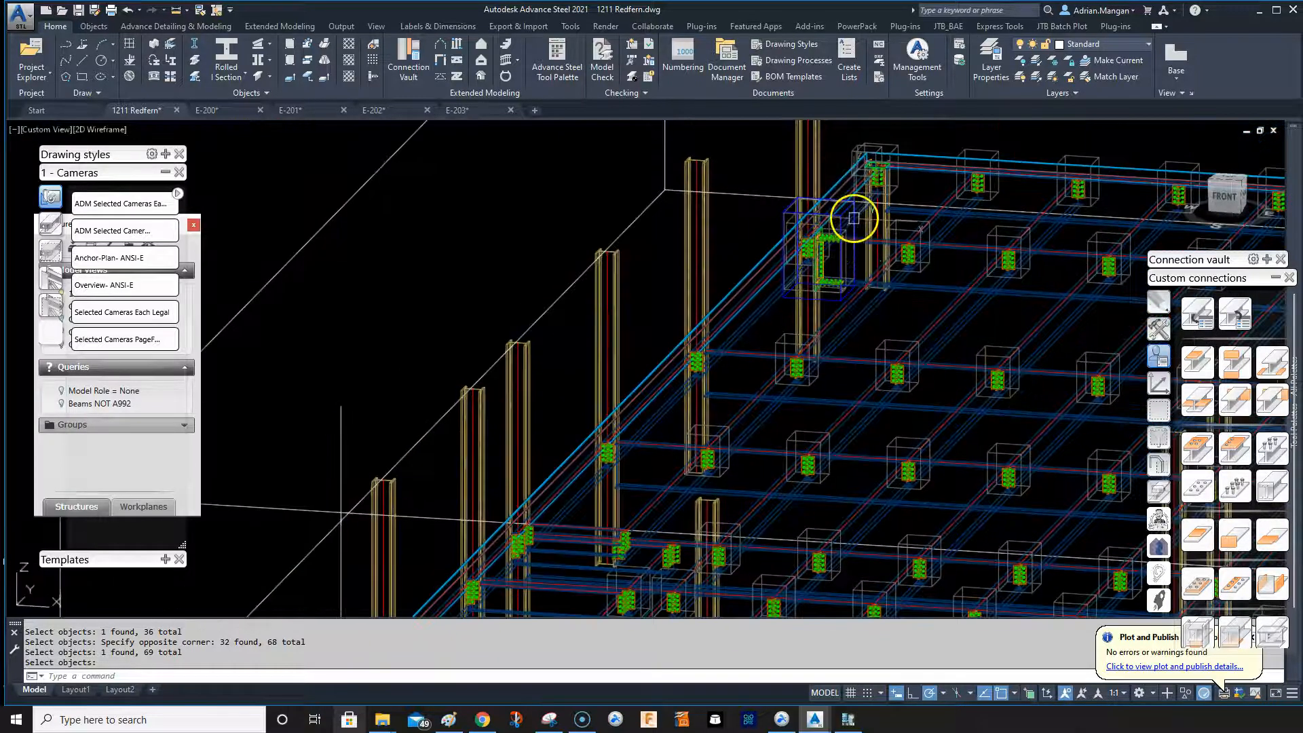
pyautogui.scroll(3)
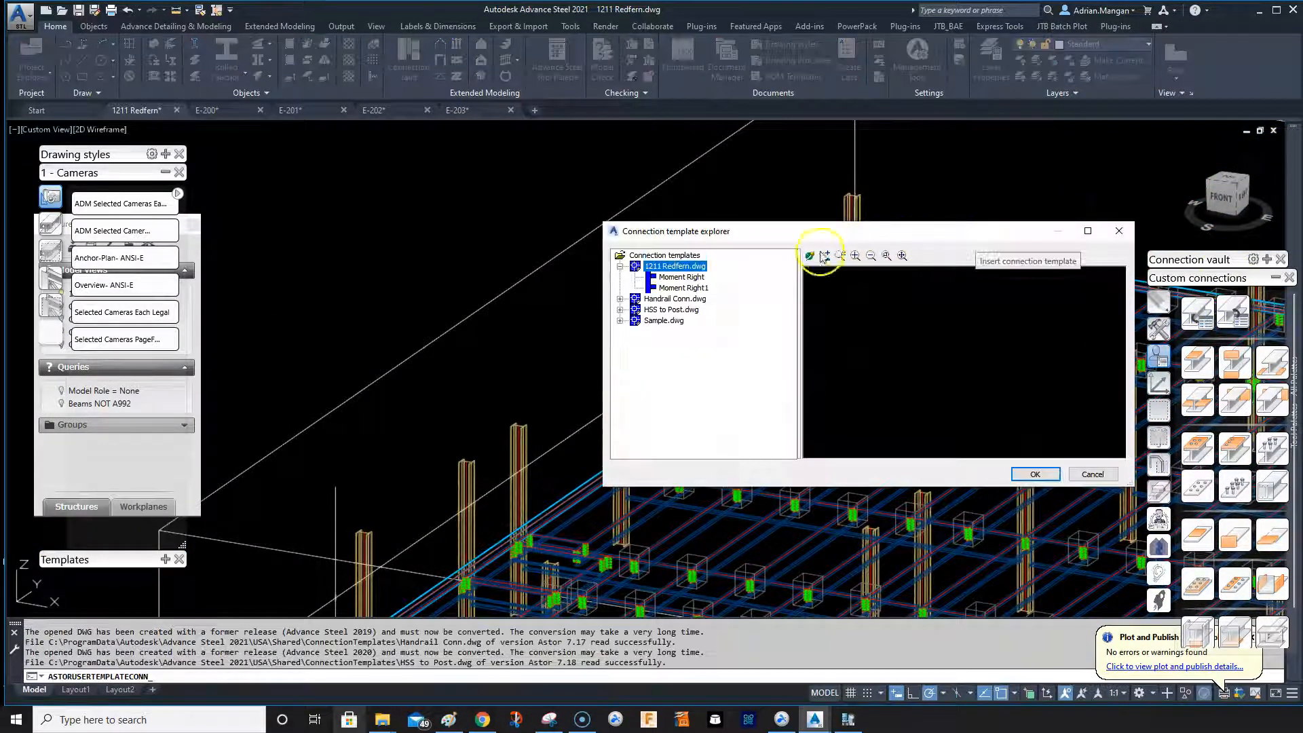
# Step: Apply Moment Right1 from the template explorer to another column and beam
pyautogui.click(681, 287)
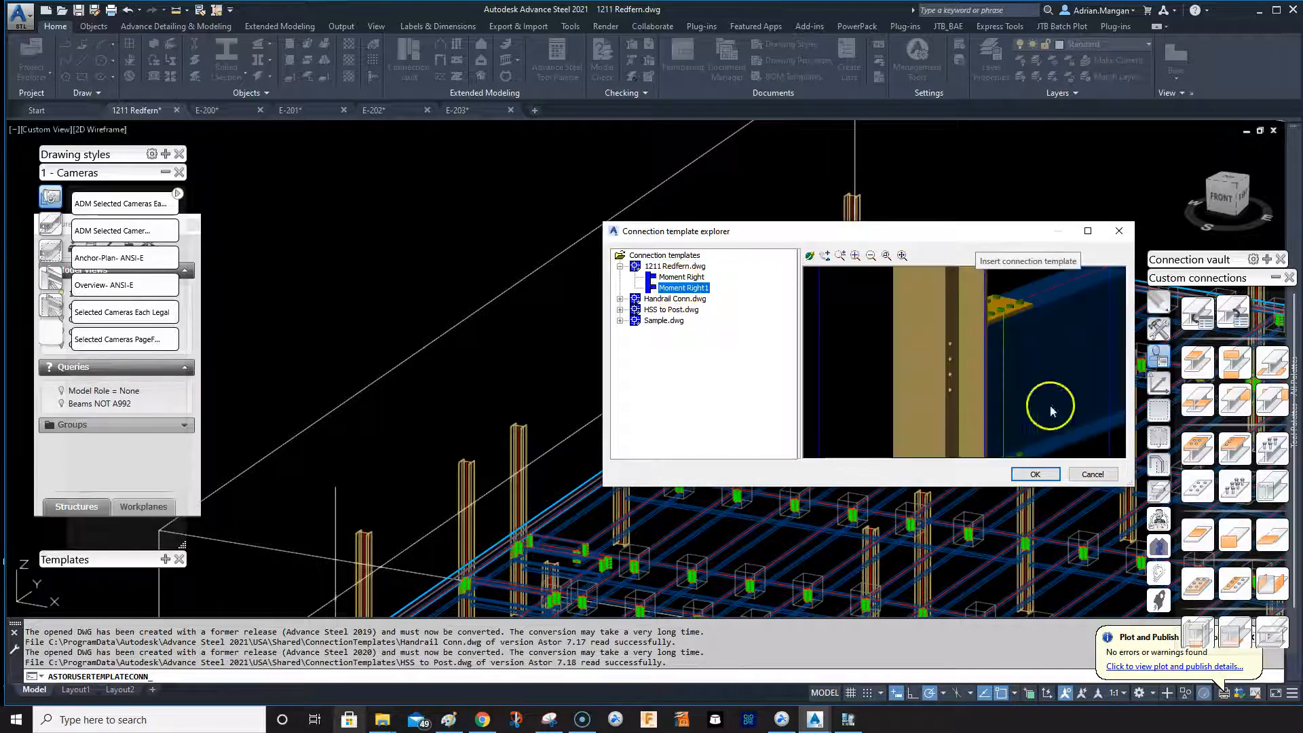
pyautogui.click(1035, 473)
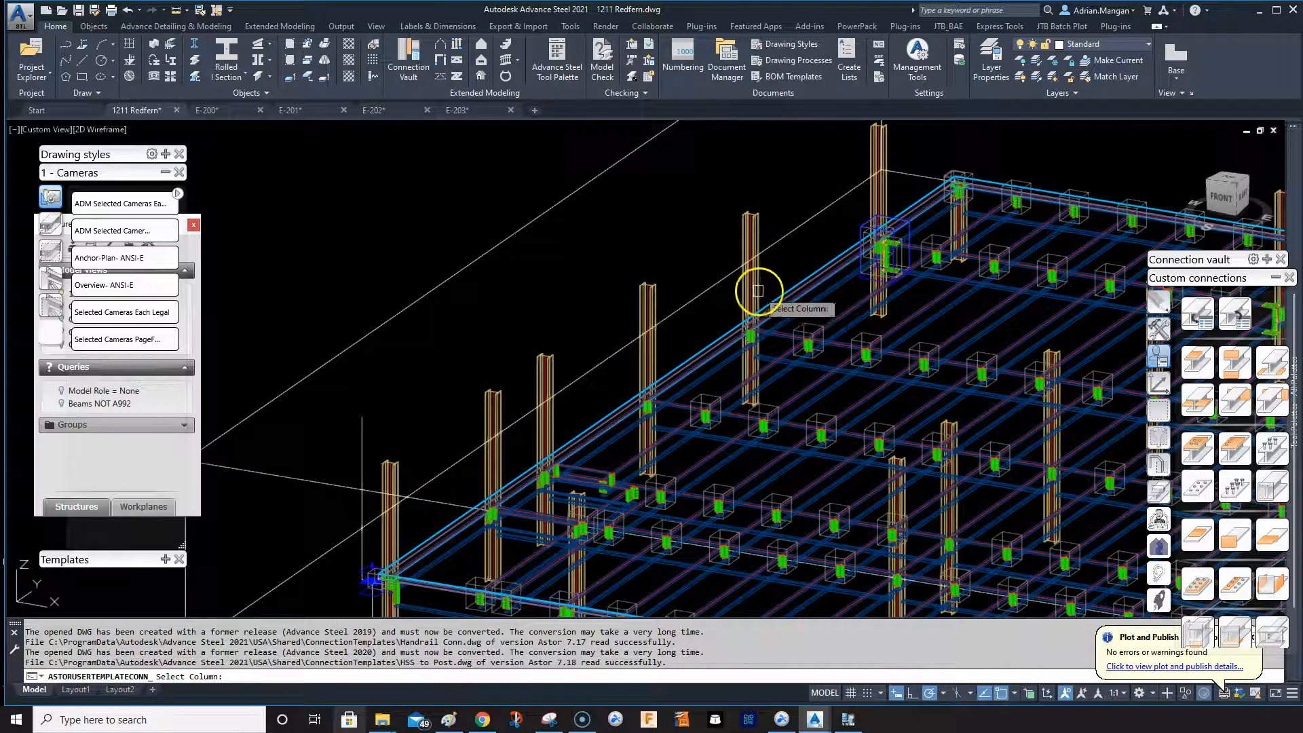
pyautogui.moveTo(725, 293)
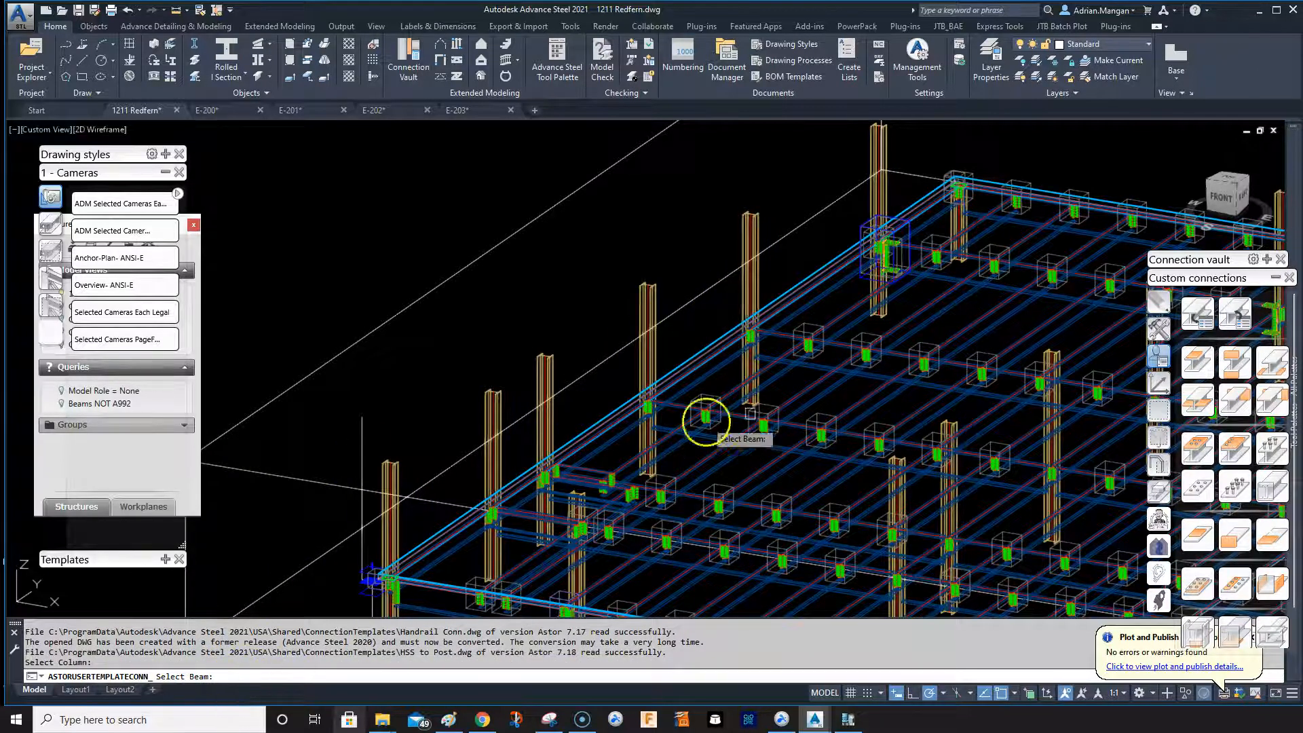
pyautogui.scroll(3)
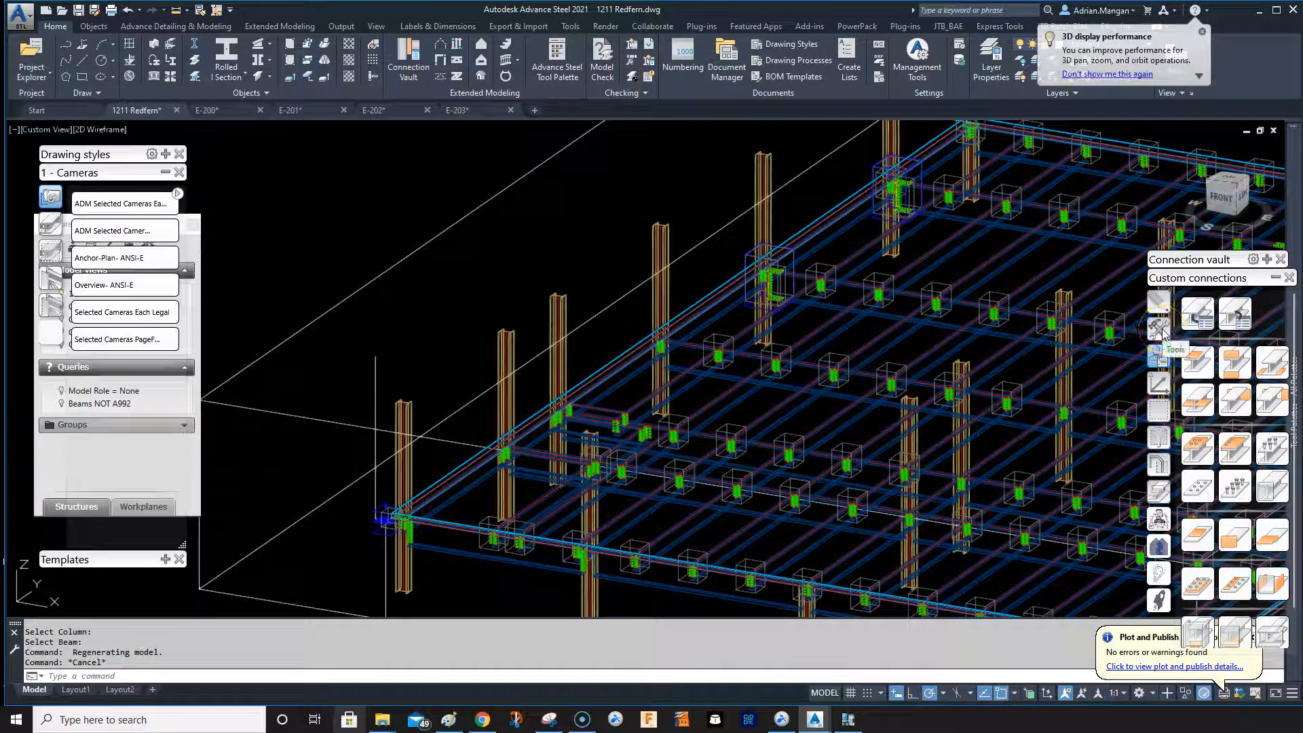
# Step: Run Transfer connections as slave and pick the existing moment connection to copy
pyautogui.click(1157, 327)
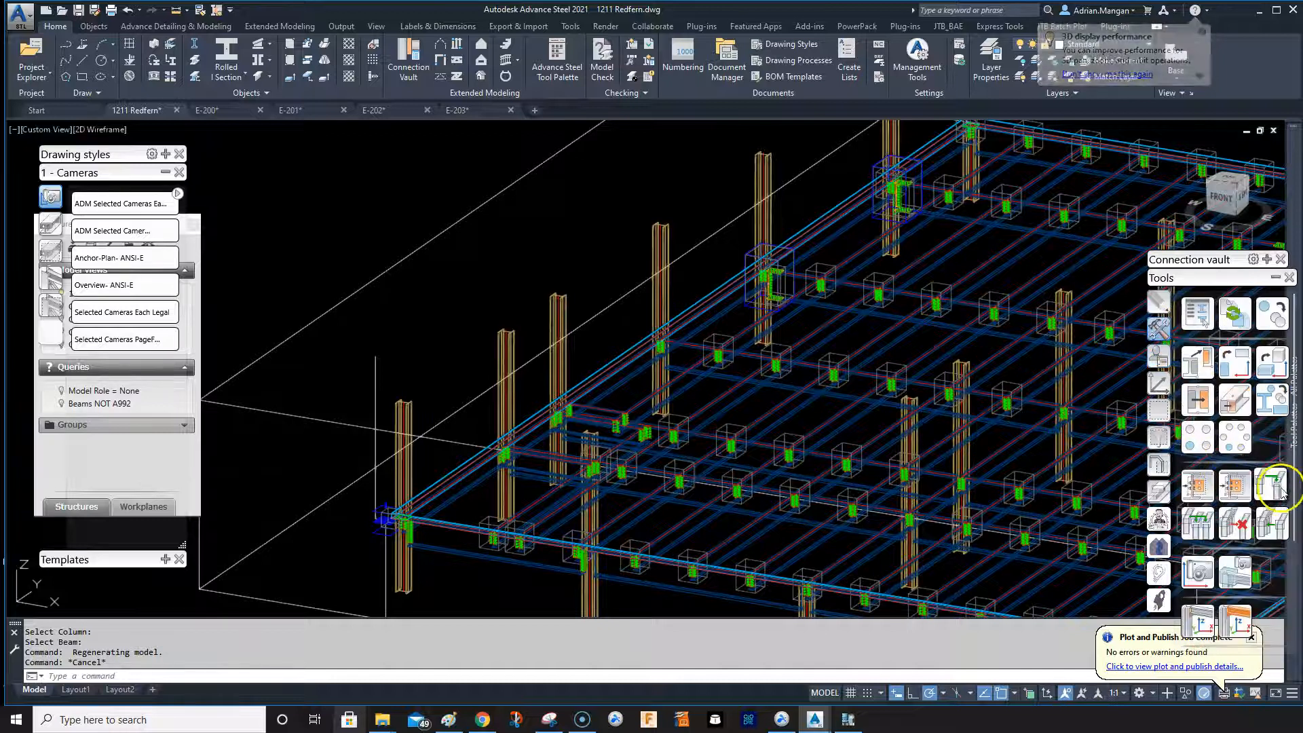
pyautogui.click(1274, 485)
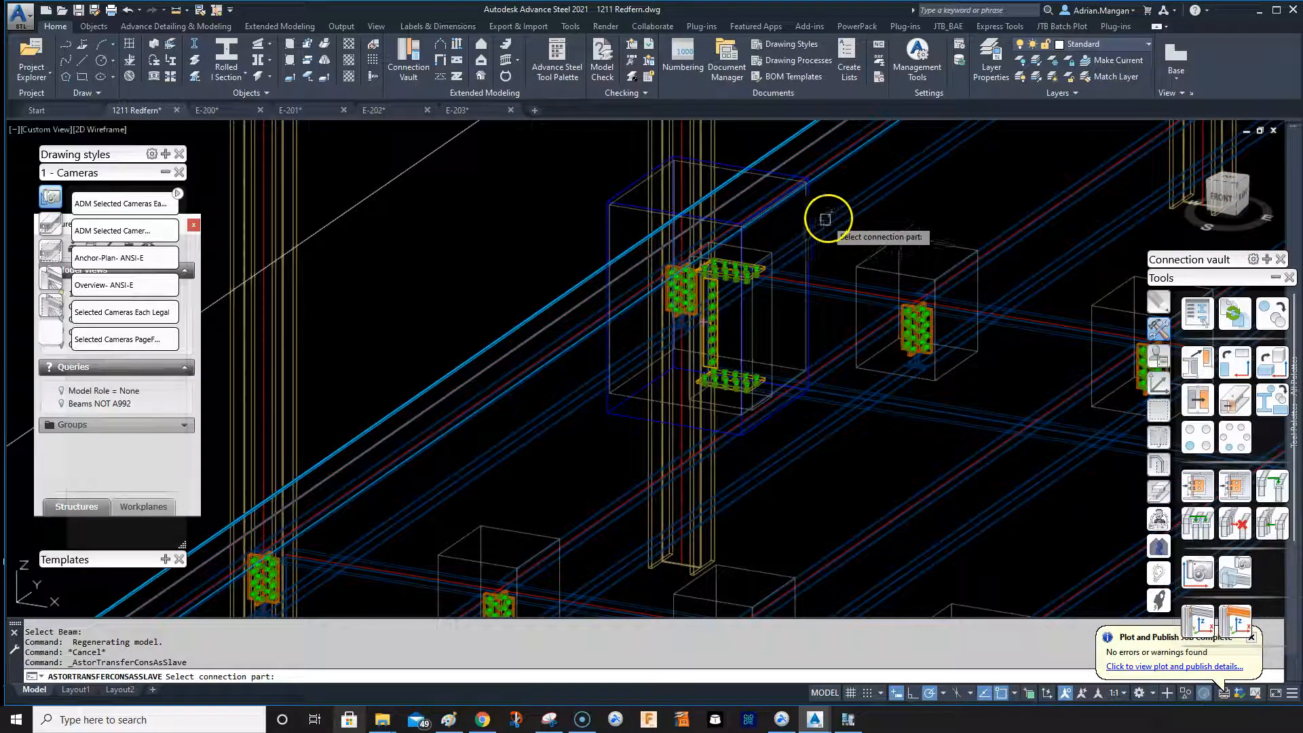
pyautogui.click(826, 219)
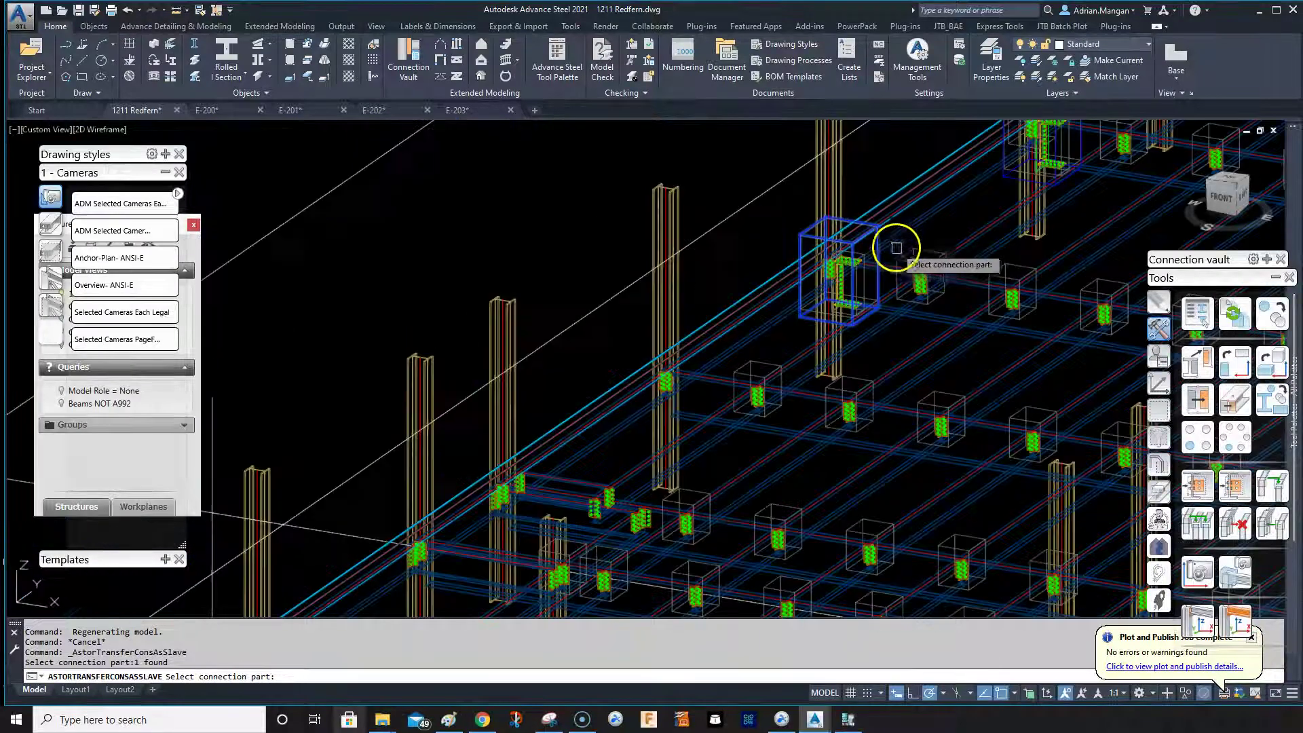
pyautogui.click(896, 248)
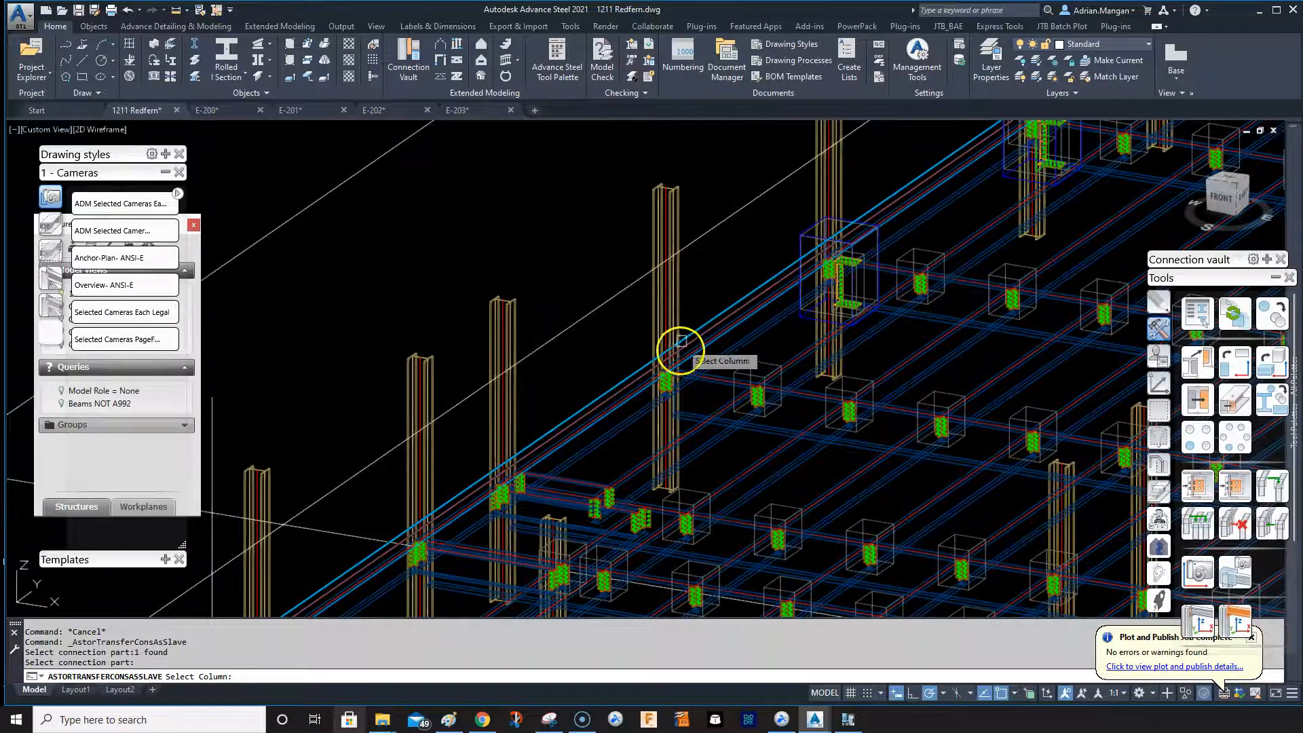
# Step: Pick two column–beam pairs to receive linked copies of the connection
pyautogui.click(679, 349)
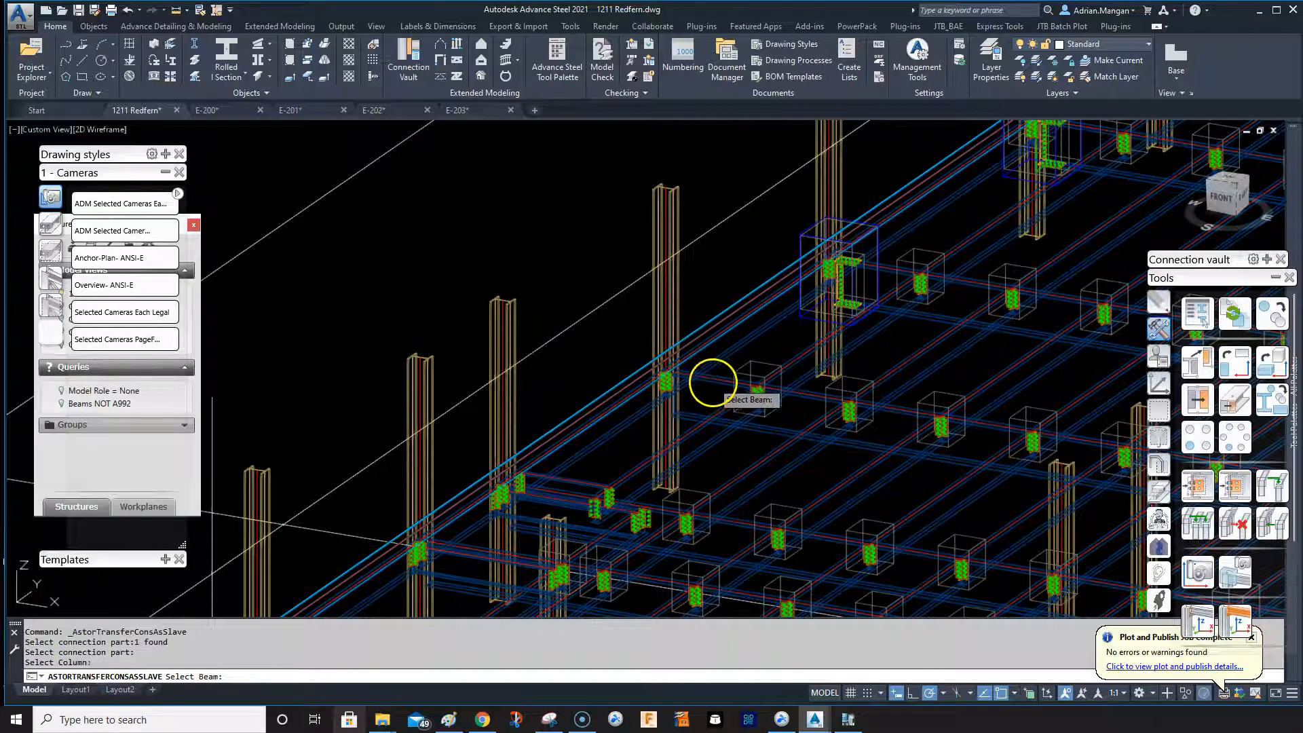
pyautogui.click(710, 381)
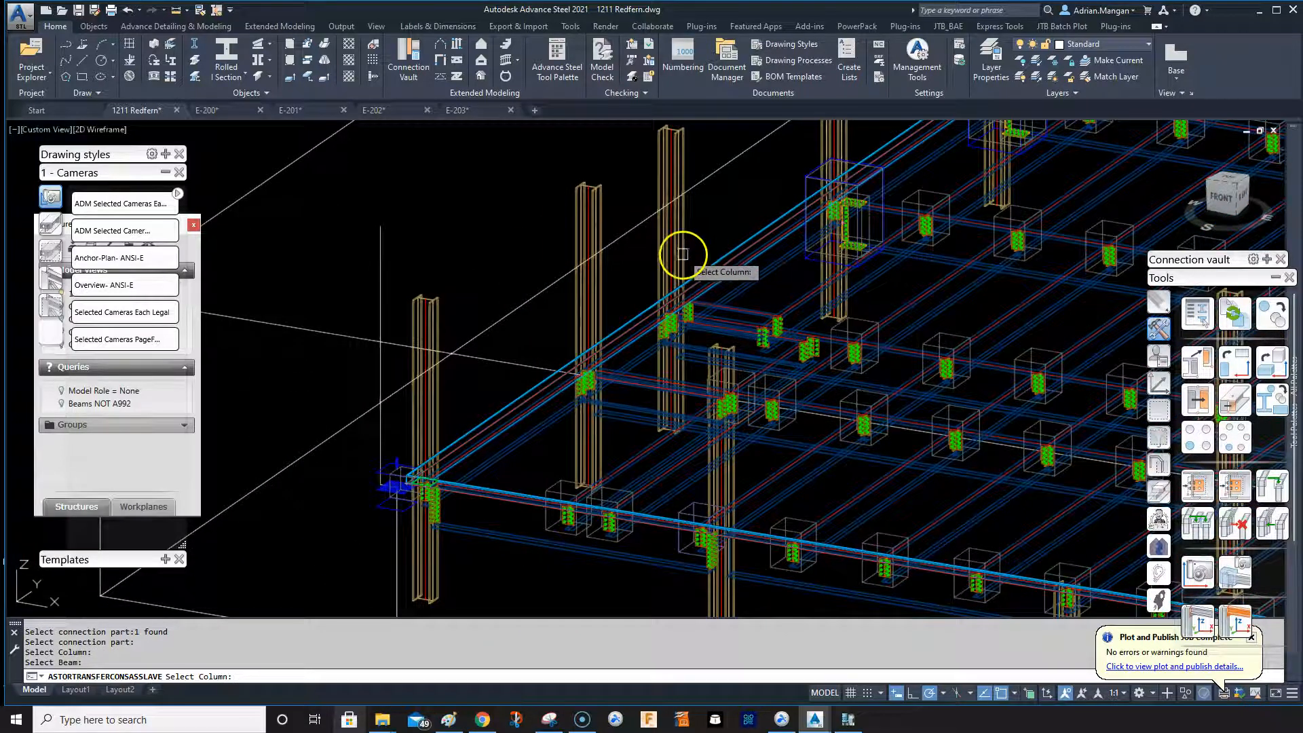
pyautogui.click(680, 253)
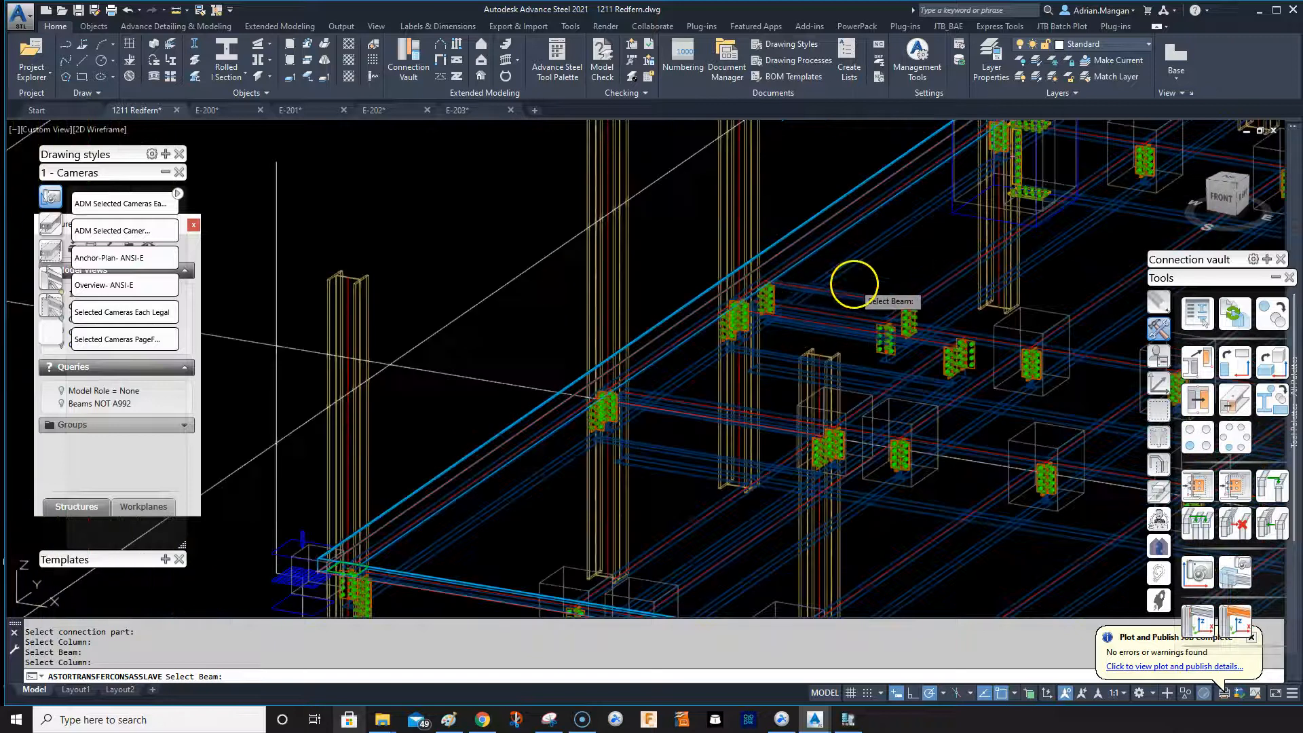
pyautogui.scroll(-3)
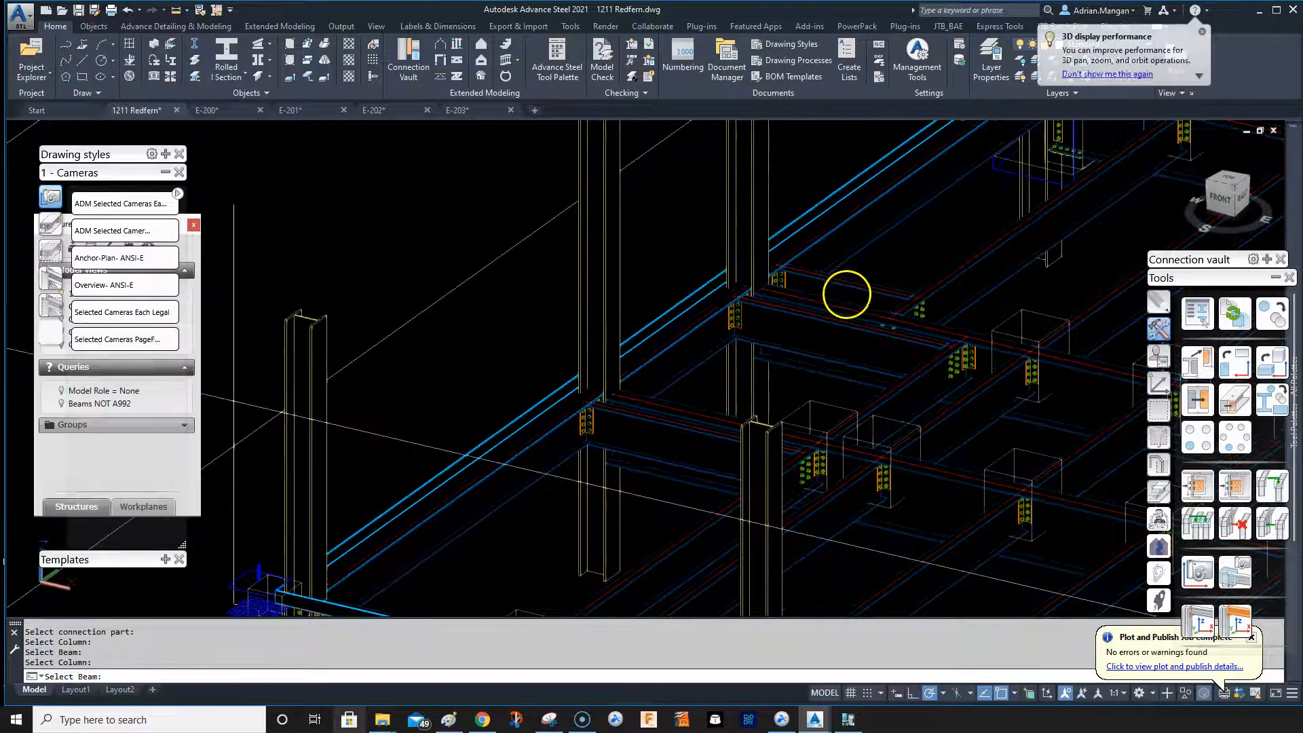
pyautogui.click(841, 301)
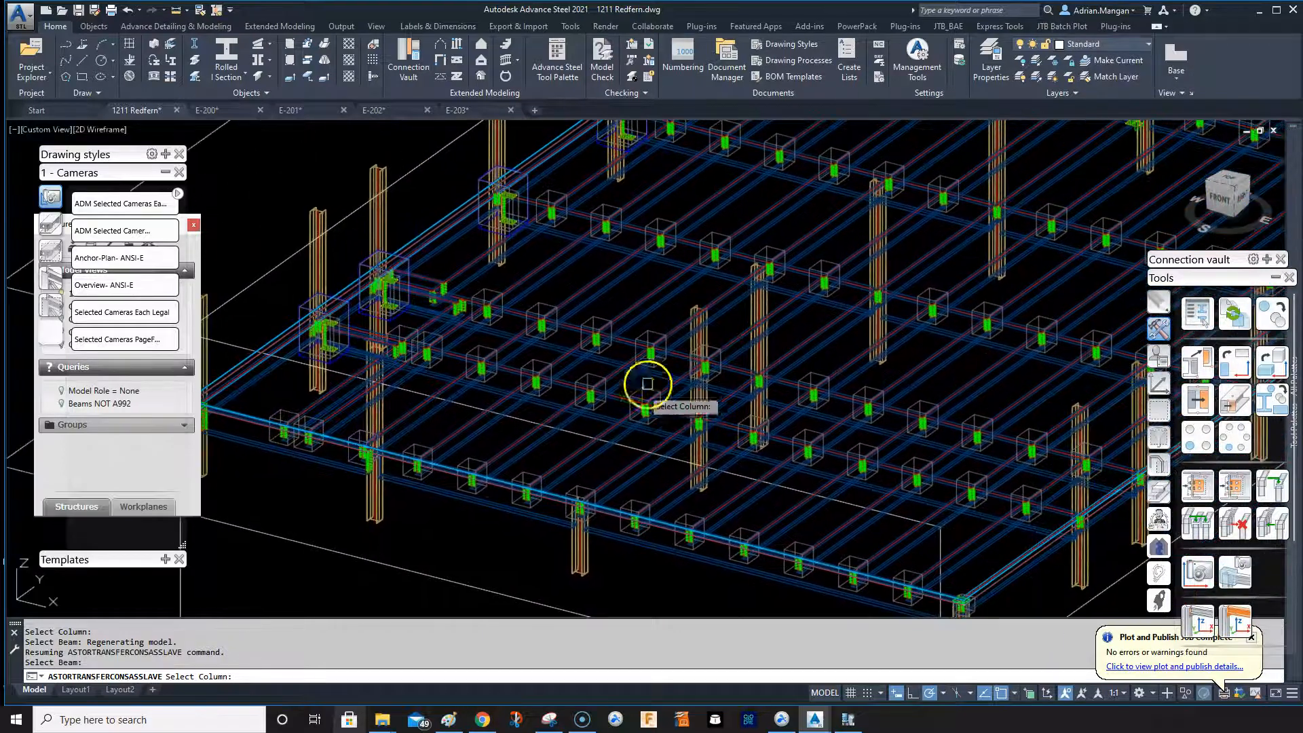
pyautogui.moveTo(818, 384)
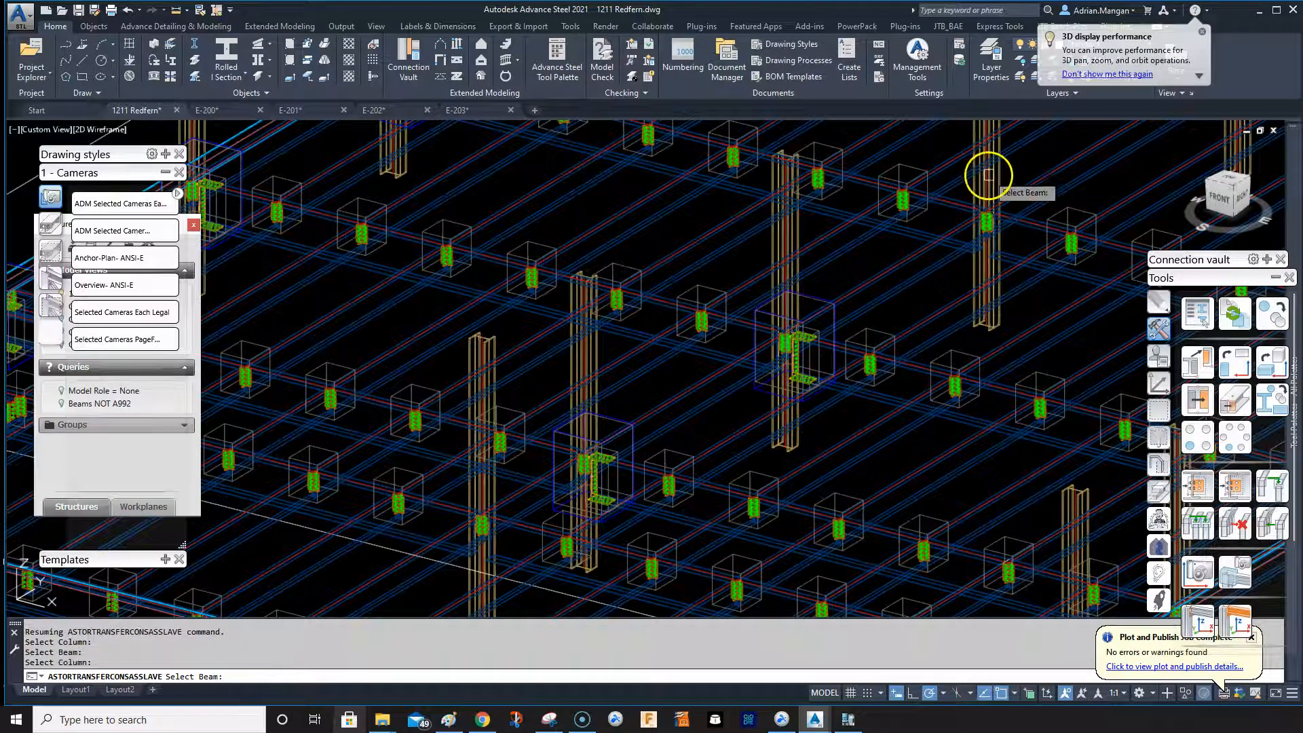
# Step: Pick the last joint's beam, finish the transfer, and zoom in on a joint
pyautogui.click(984, 175)
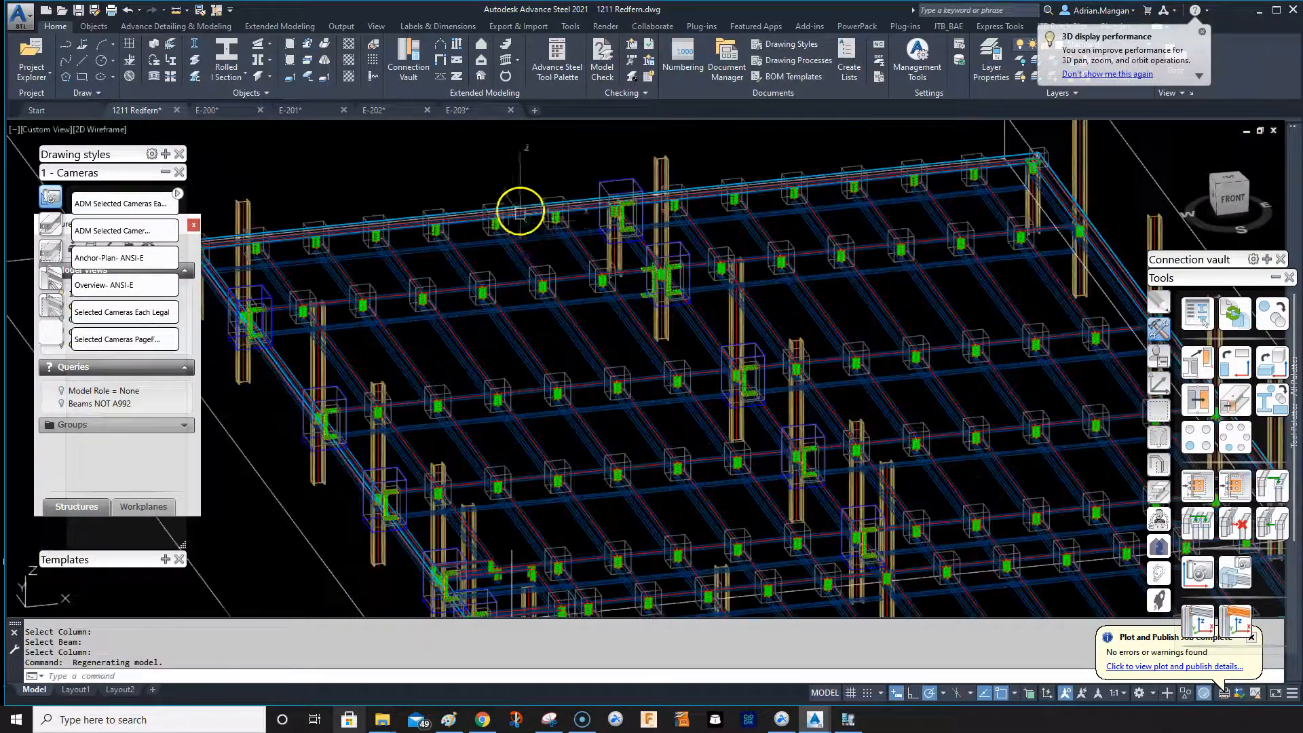
pyautogui.scroll(3)
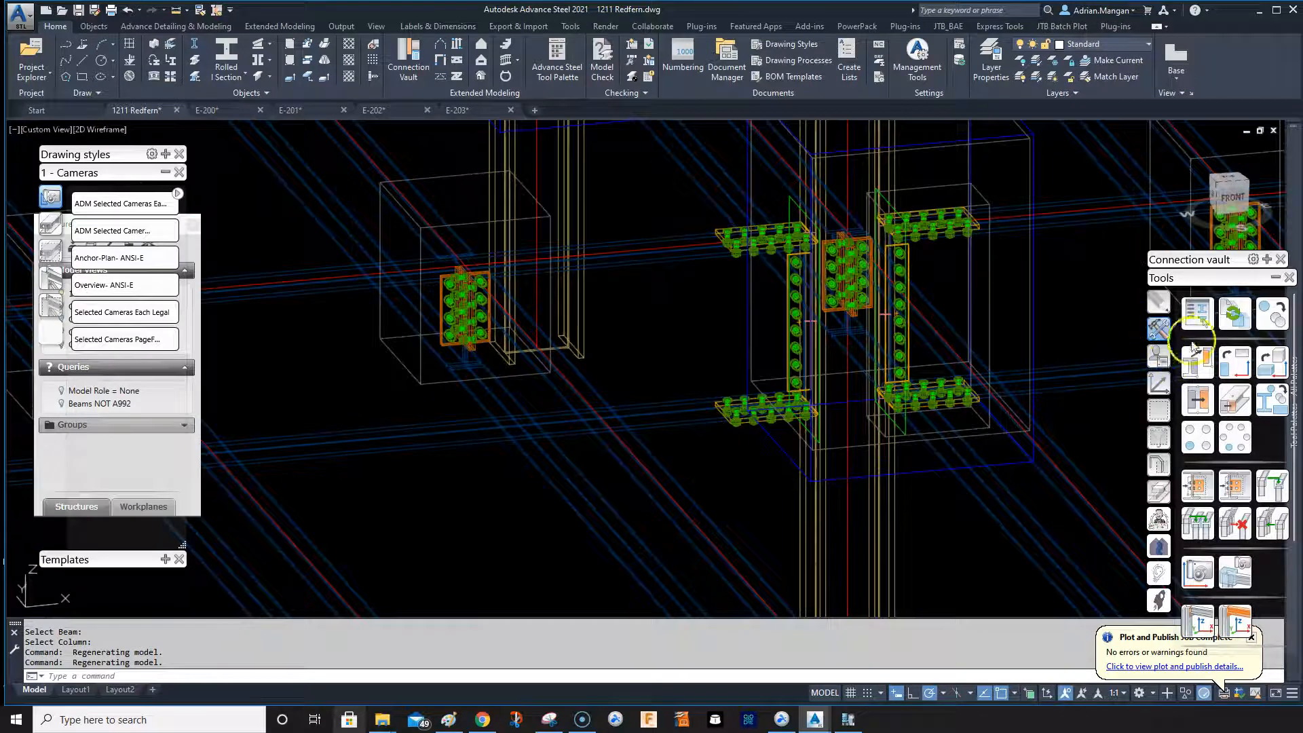
pyautogui.moveTo(1162, 357)
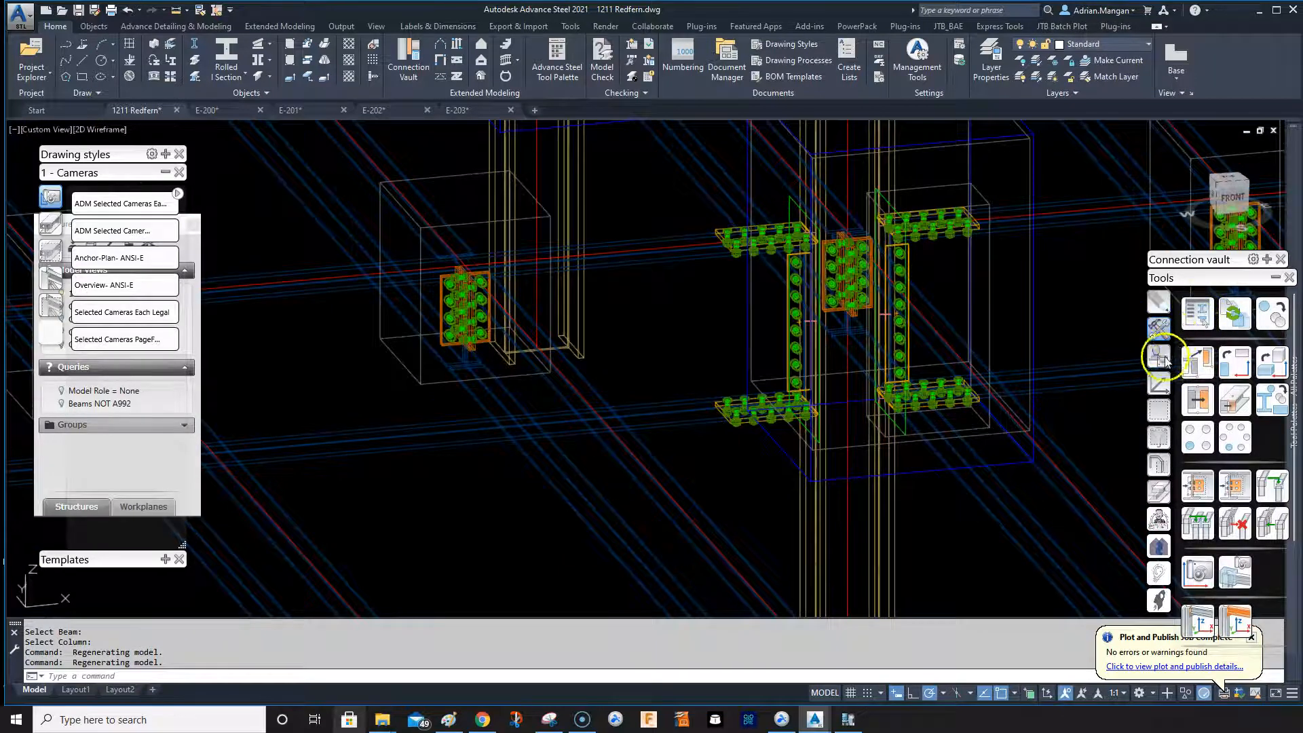
# Step: Start a 2-beams template from the column and beam, named Moment Left1
pyautogui.click(1161, 356)
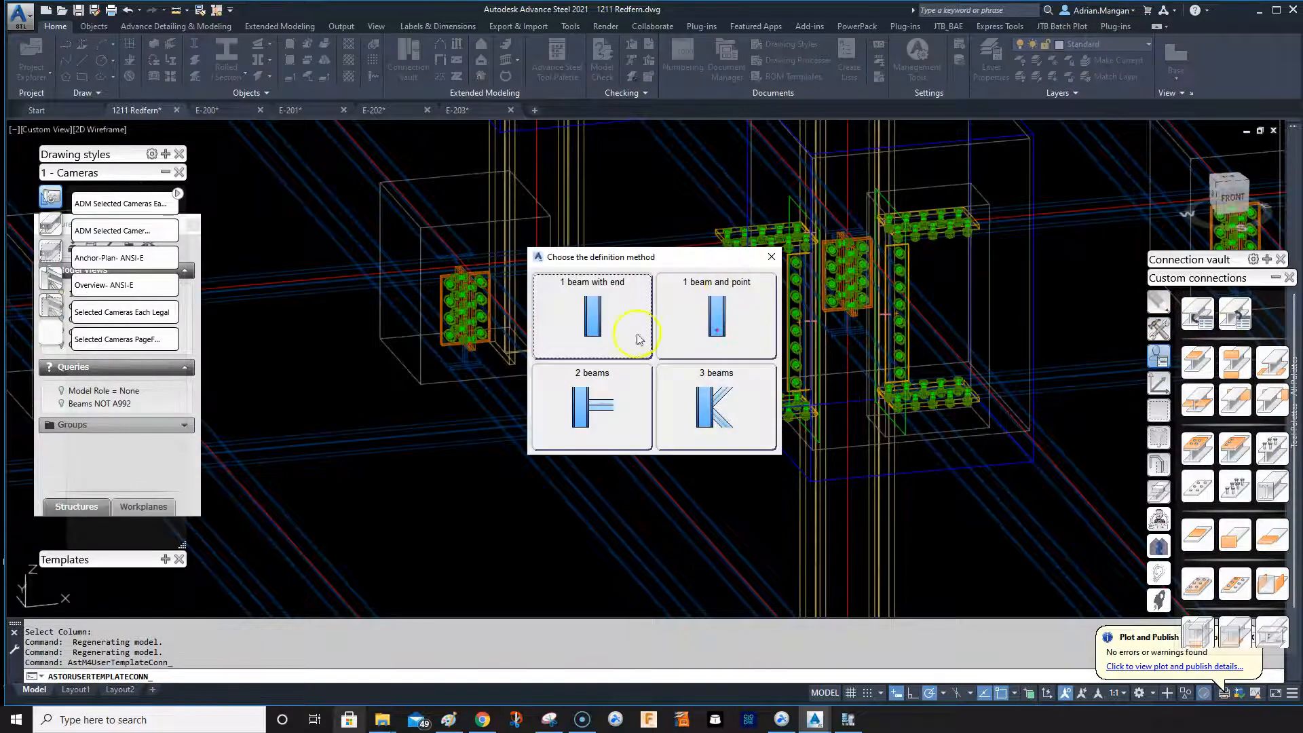
pyautogui.click(592, 315)
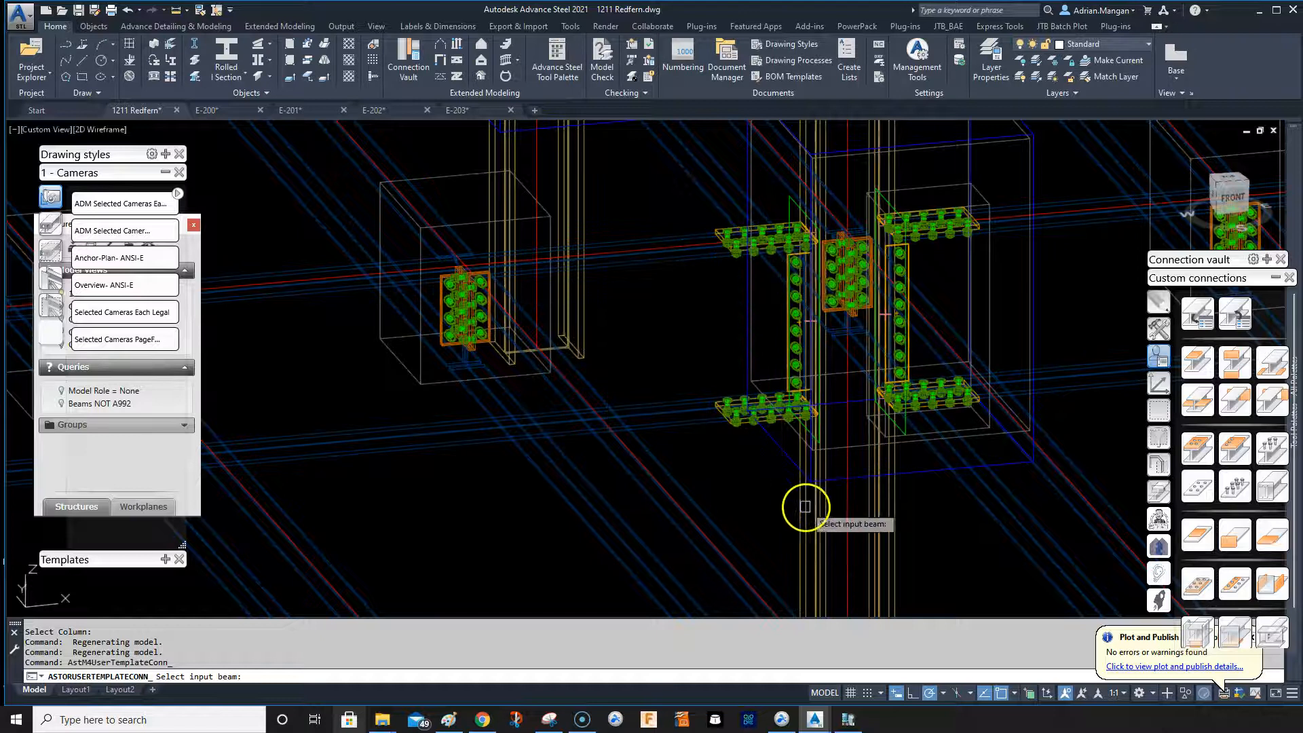
pyautogui.click(804, 507)
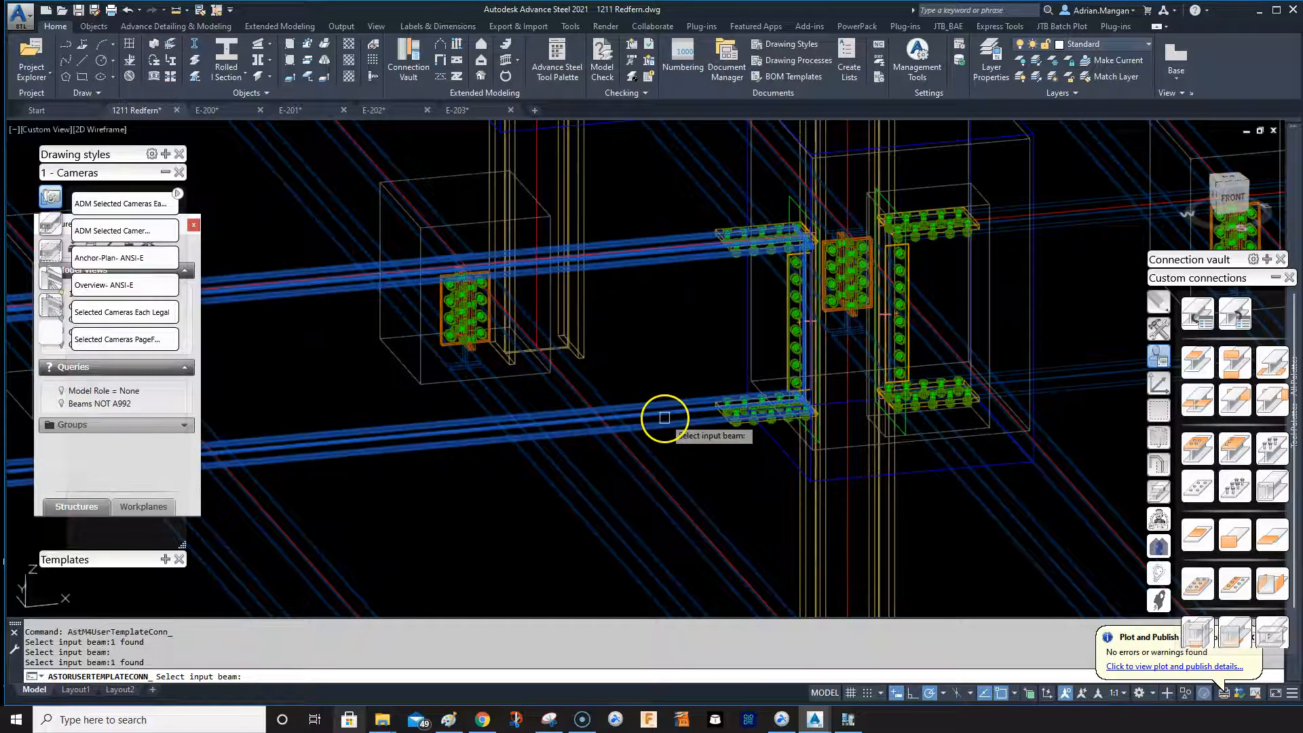
pyautogui.click(663, 418)
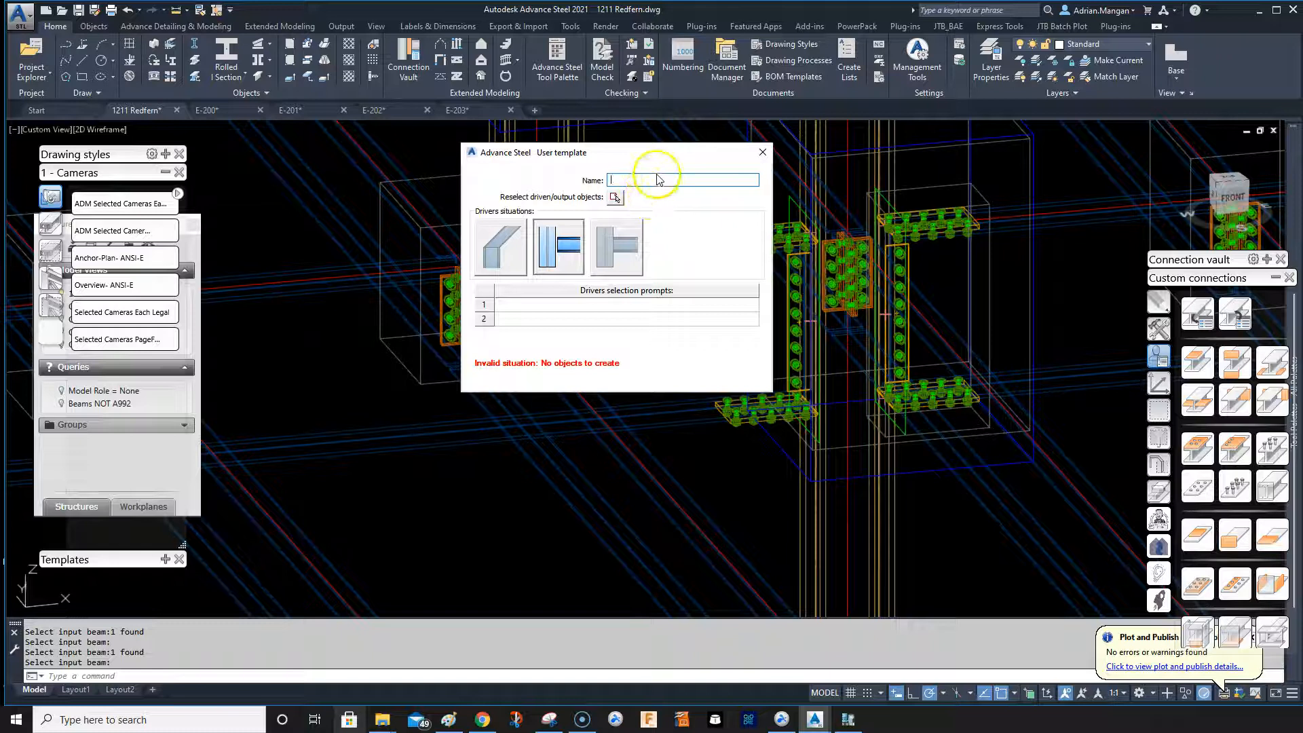
pyautogui.write('Mome')
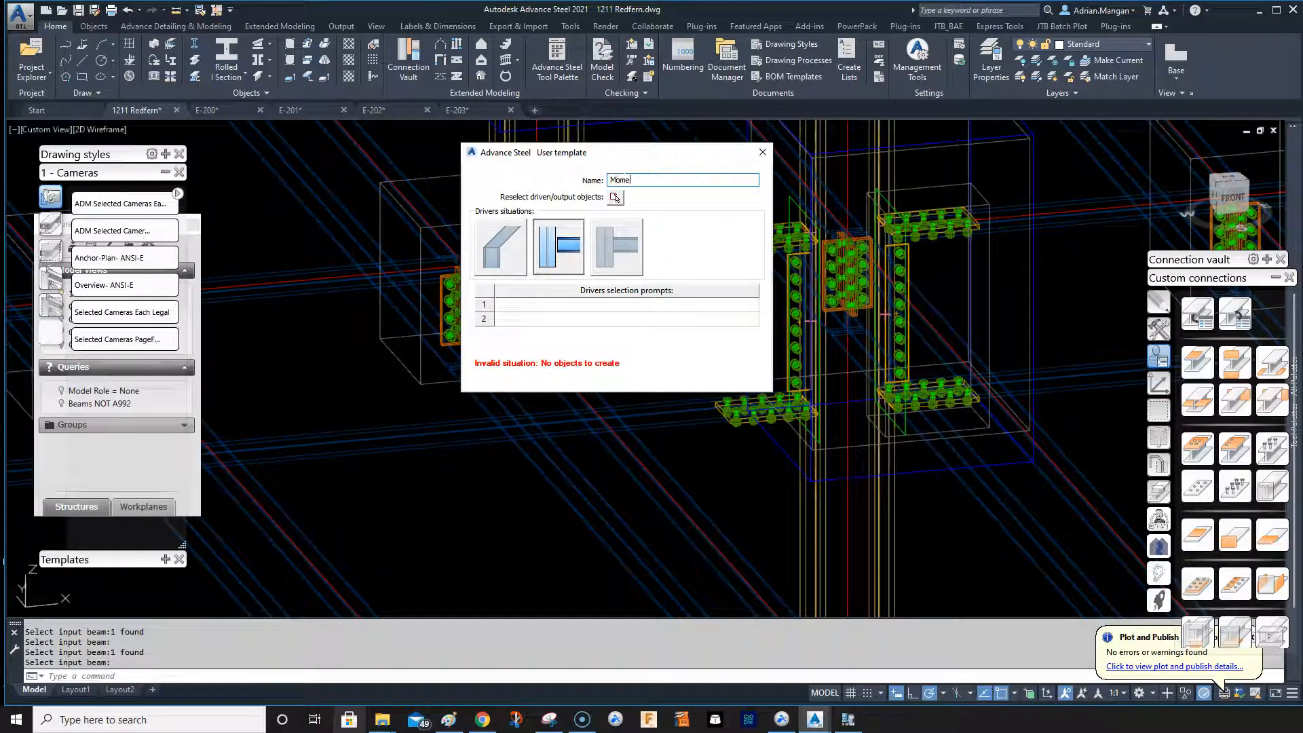
pyautogui.write('nt Lef')
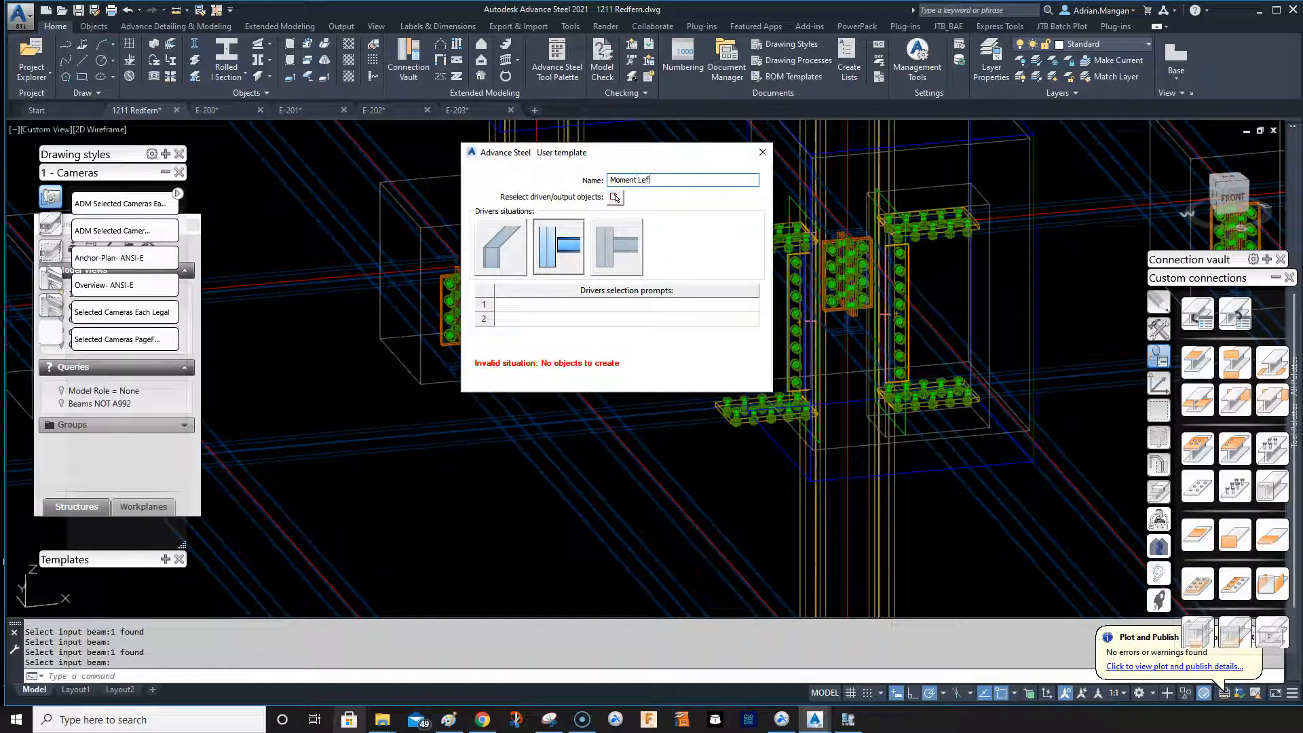
pyautogui.write('t1')
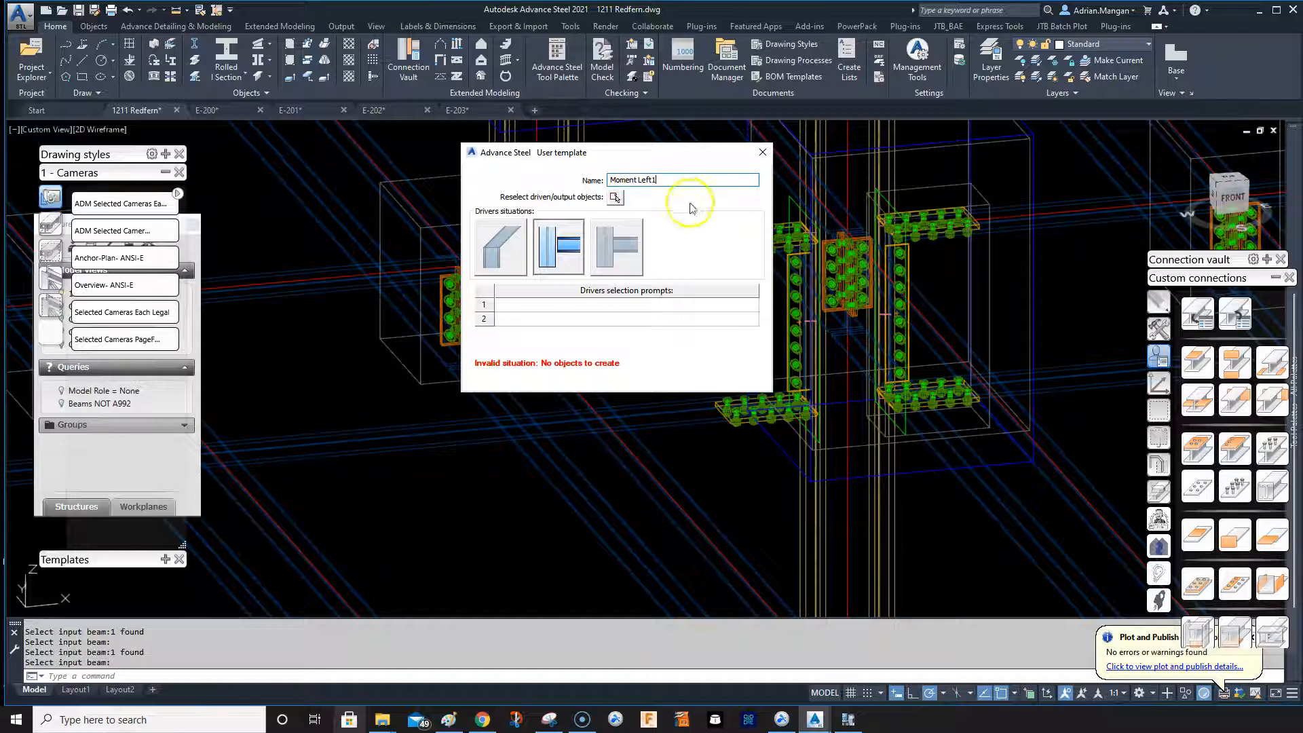
pyautogui.click(615, 197)
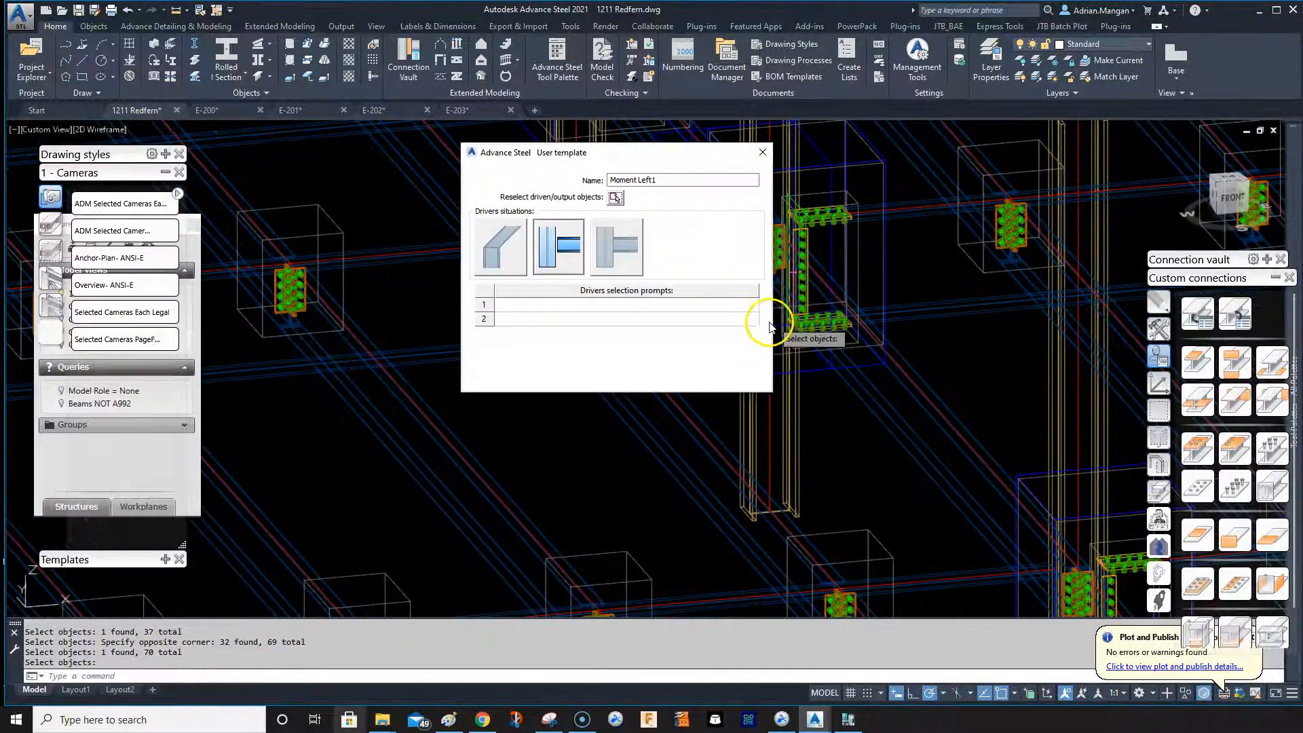
pyautogui.moveTo(603, 309)
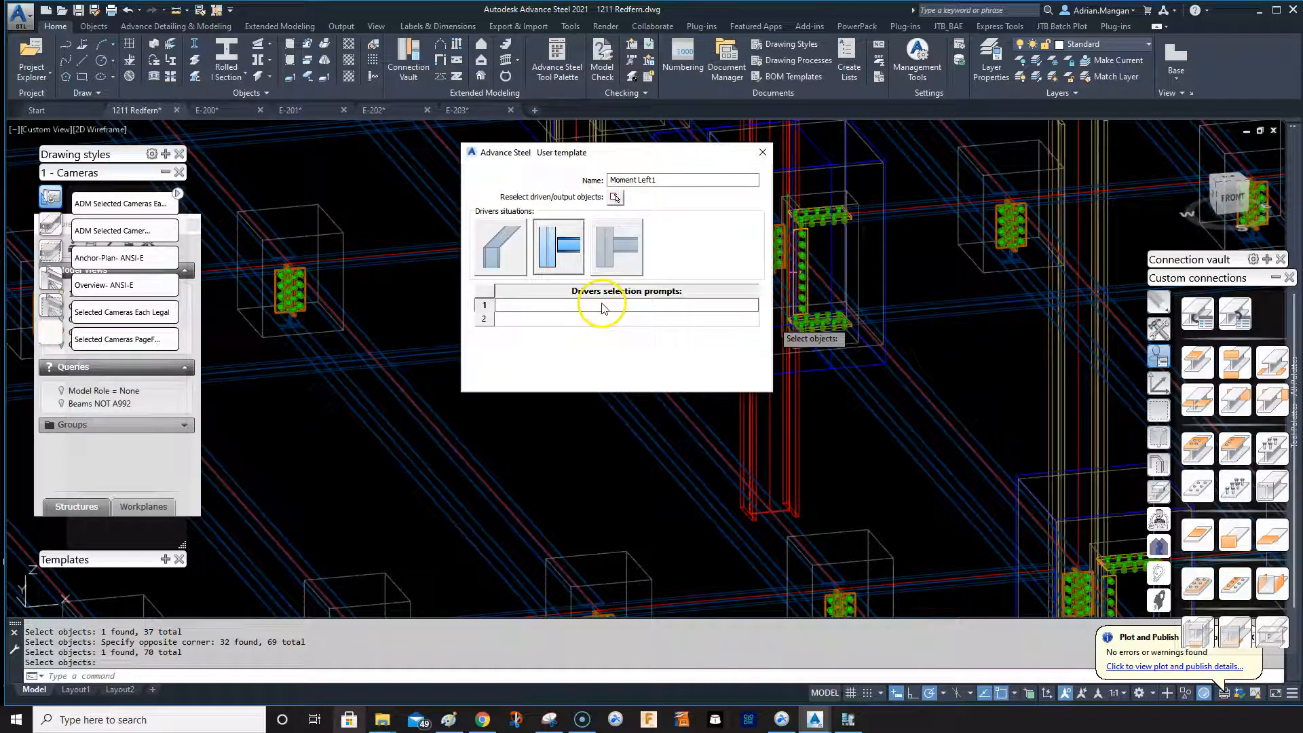
# Step: Enter Column and Beam as the Moment Left1 selection prompts
pyautogui.write('Column')
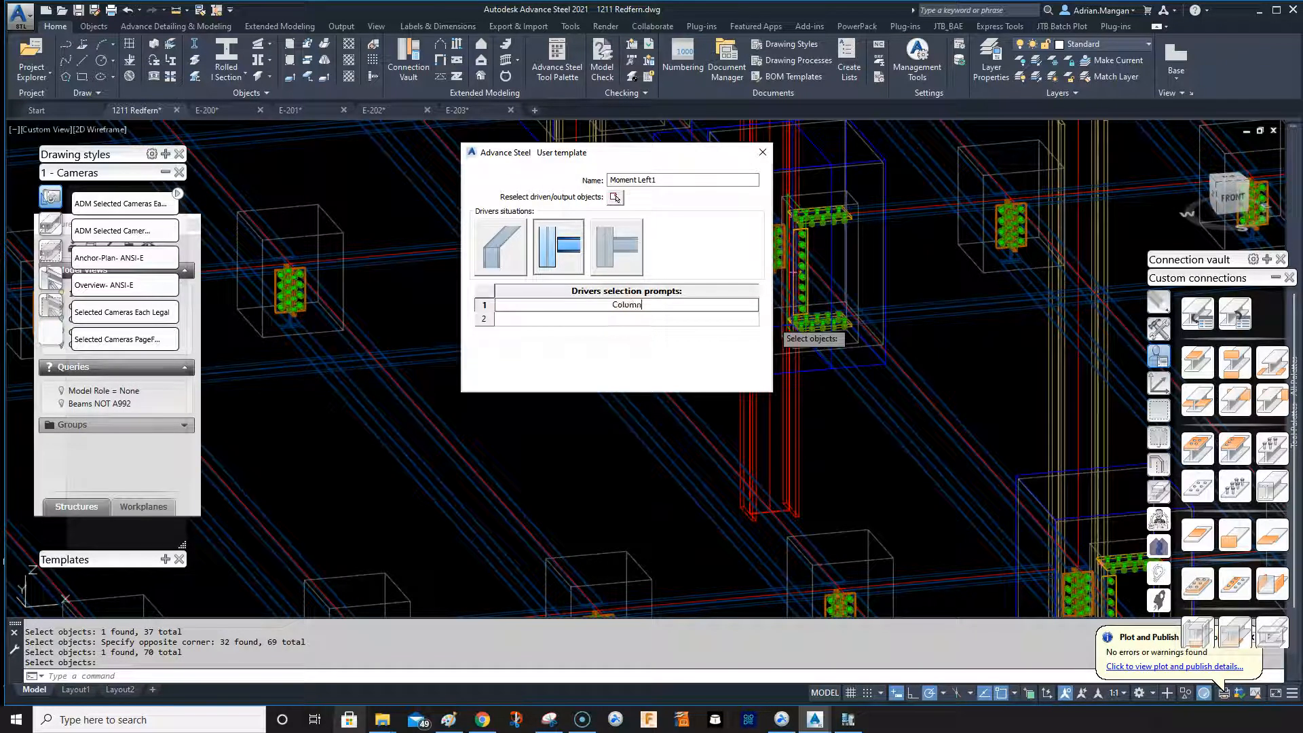
pyautogui.click(625, 319)
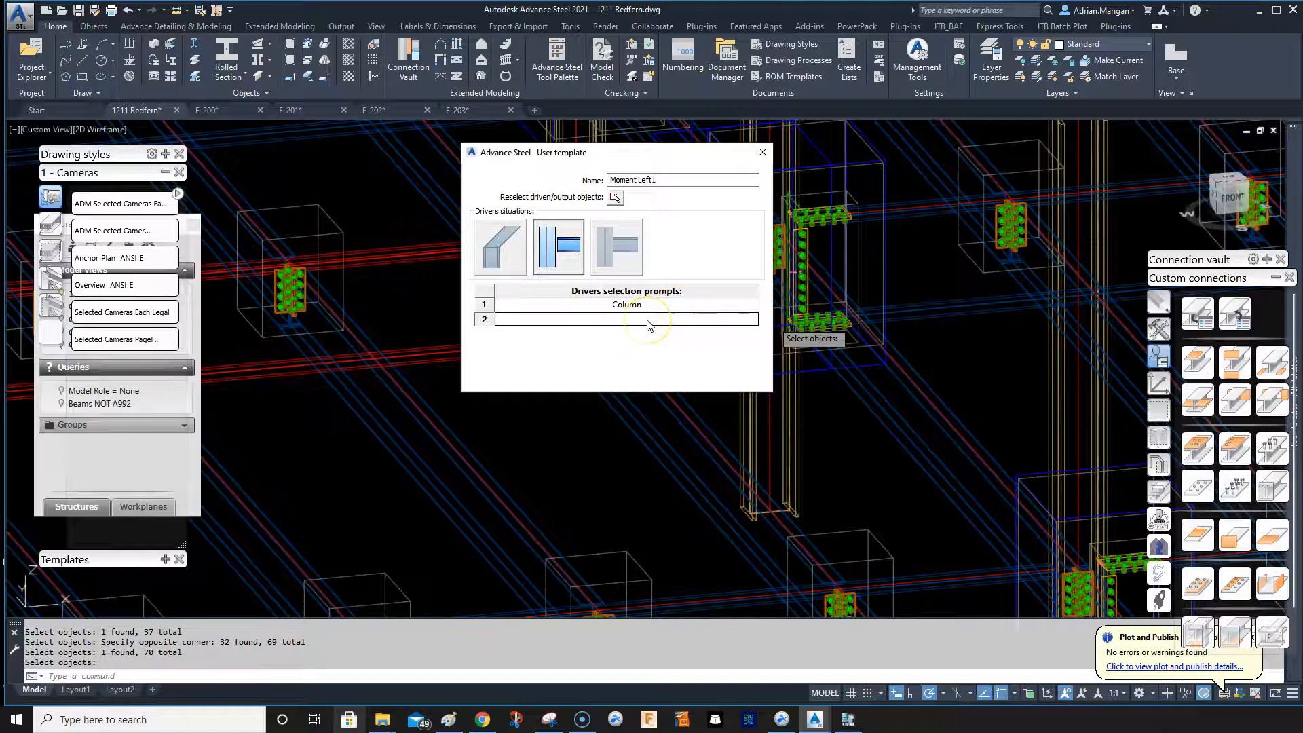
pyautogui.write('Beam')
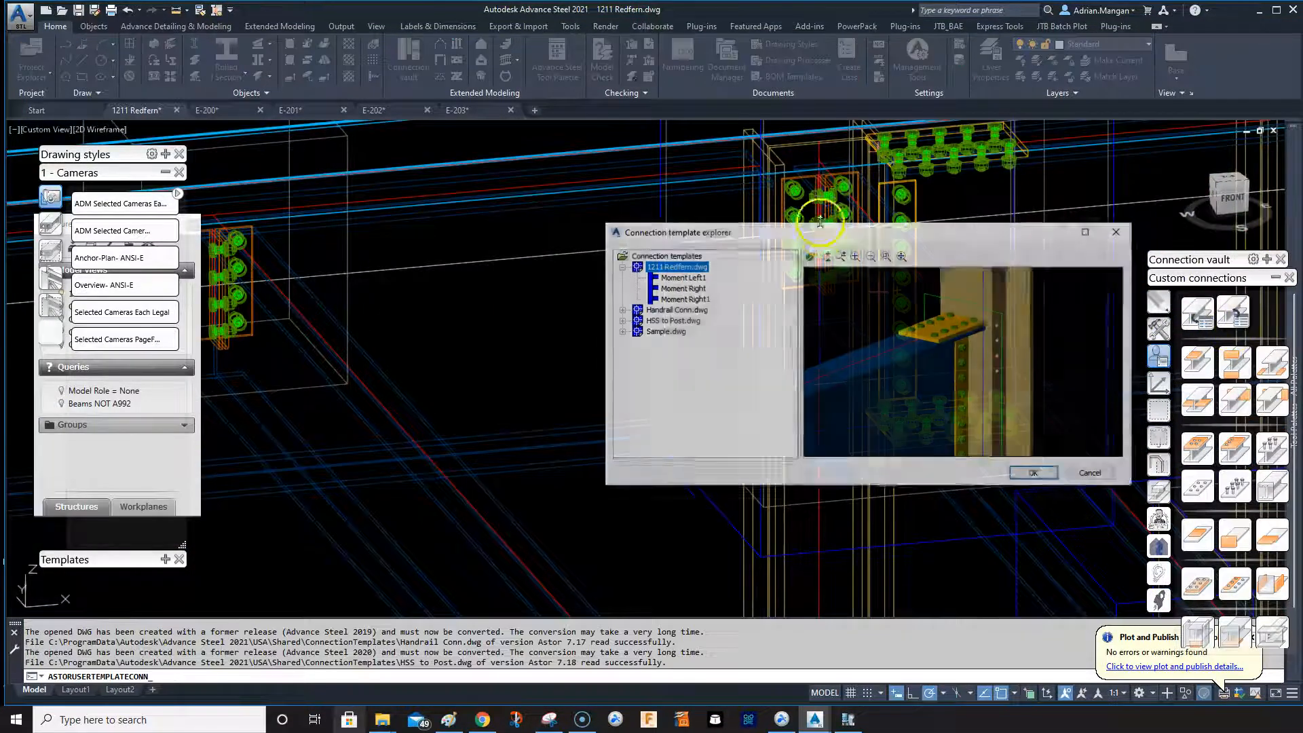
# Step: Insert the Moment Left1 template from 1211 Redfern.dwg at this joint and close its properties
pyautogui.click(681, 277)
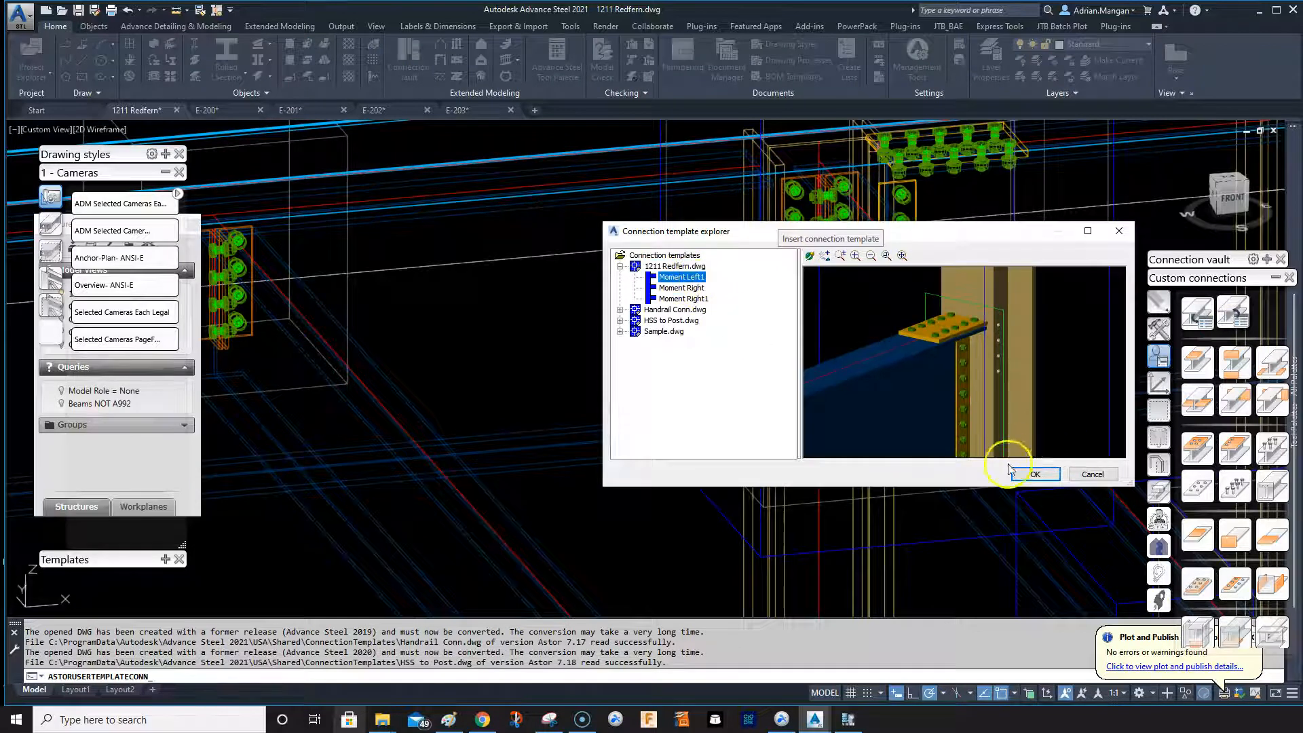
pyautogui.click(1033, 473)
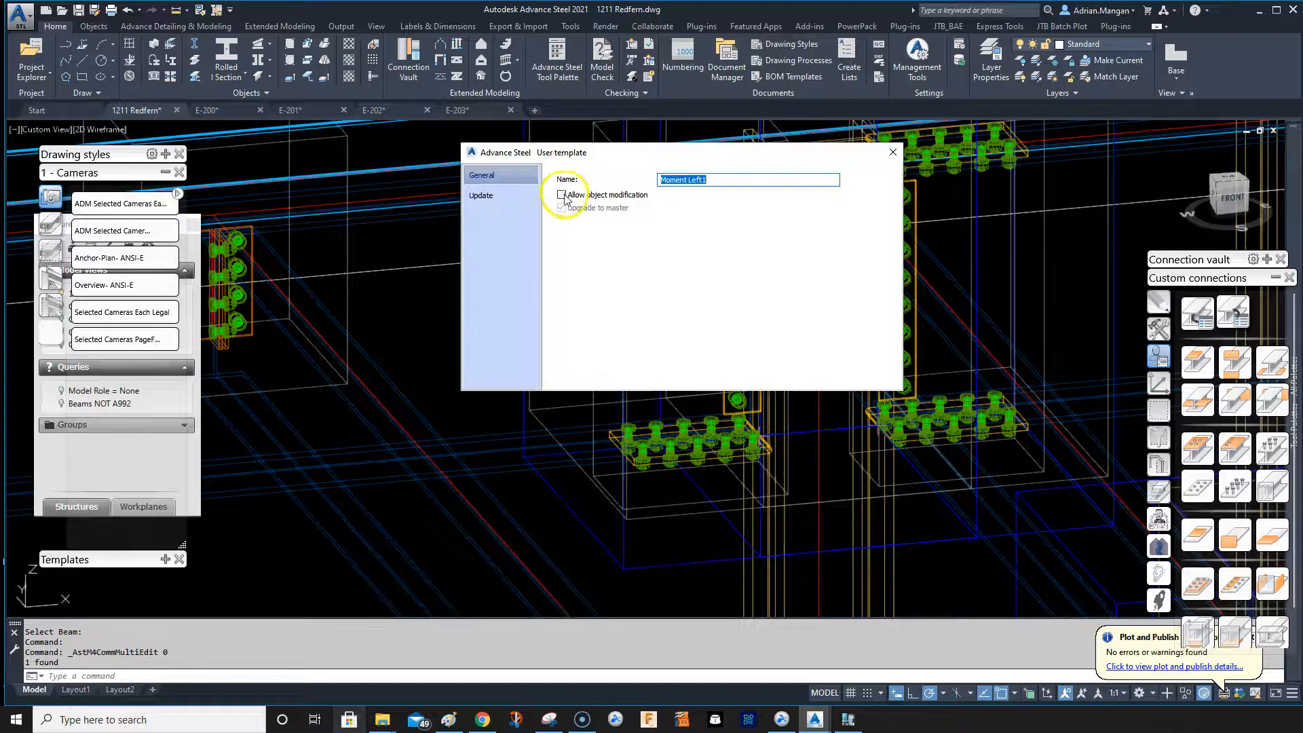
pyautogui.click(892, 152)
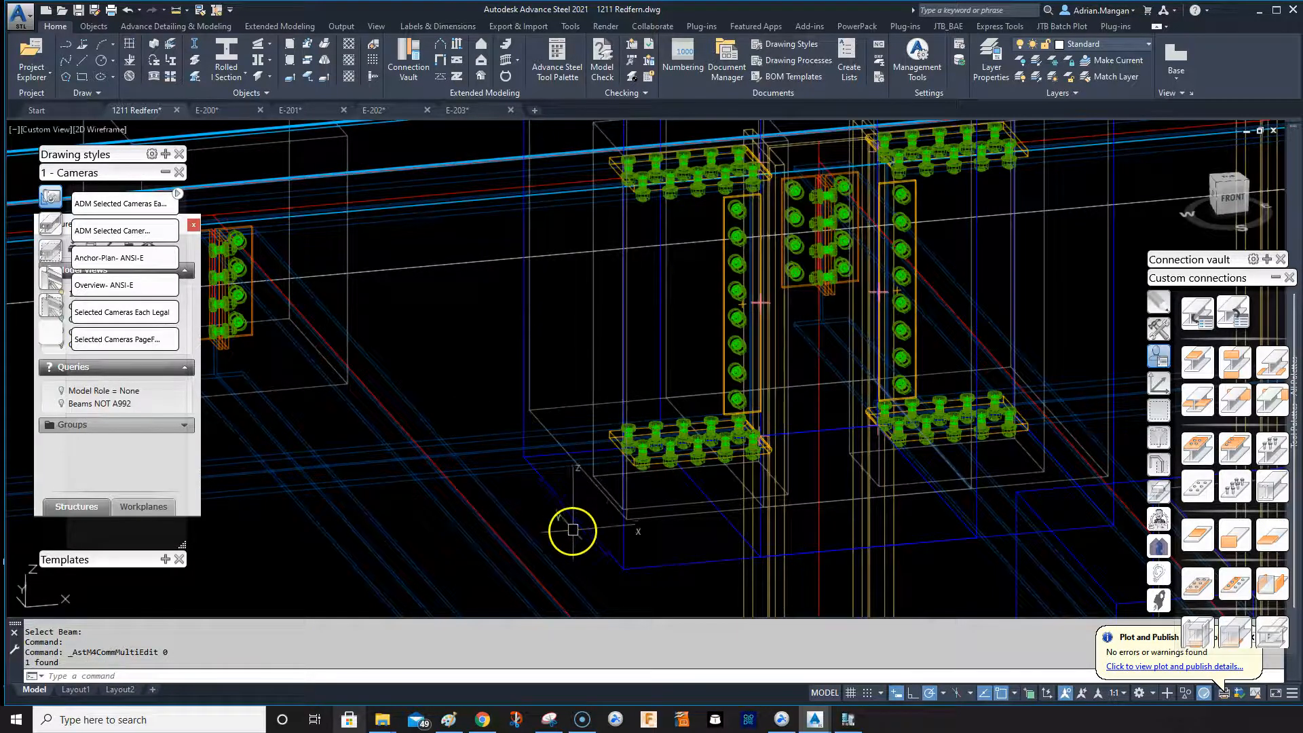